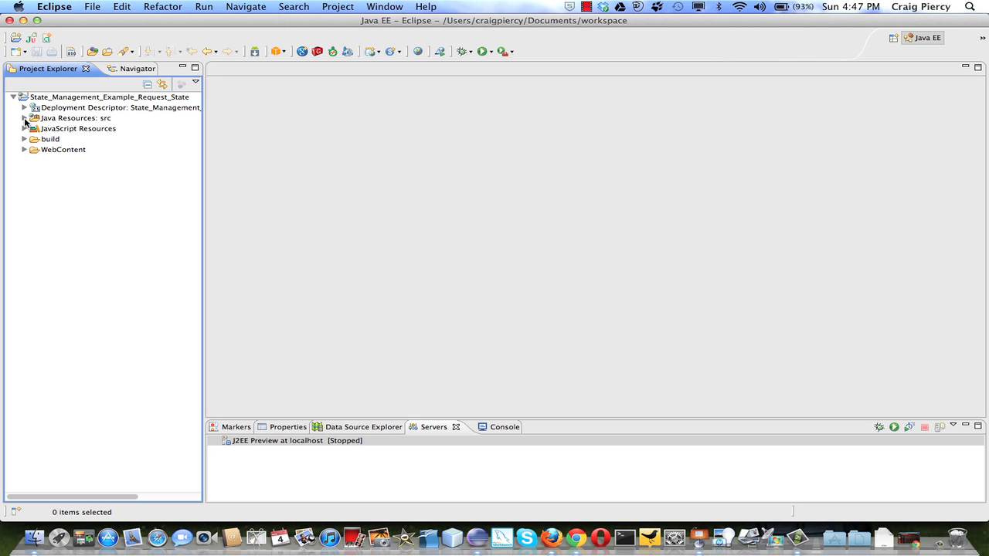
Step: Expand the State_Management_Example_Request_State project and review index.jsp's student name, age and GPA form
click(25, 118)
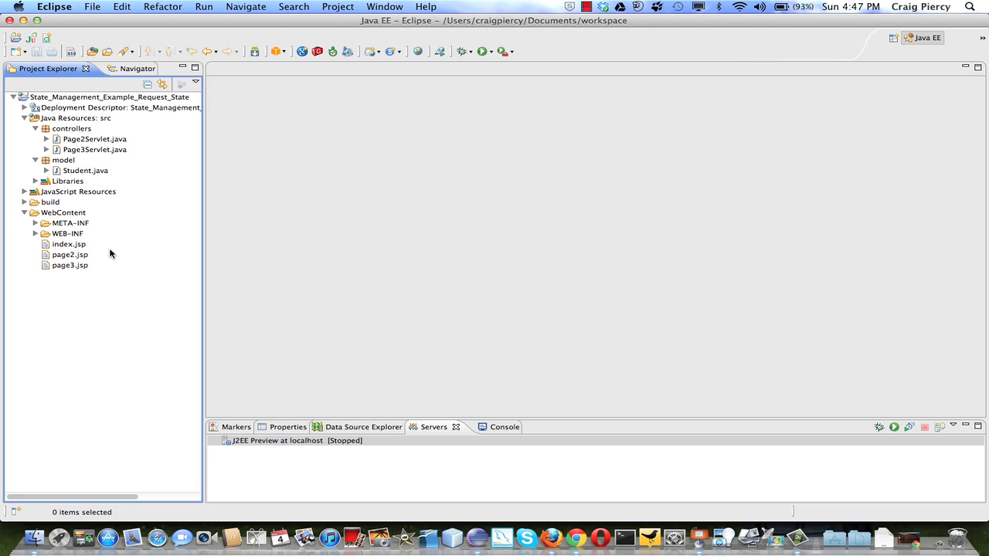
mouse_move(62, 245)
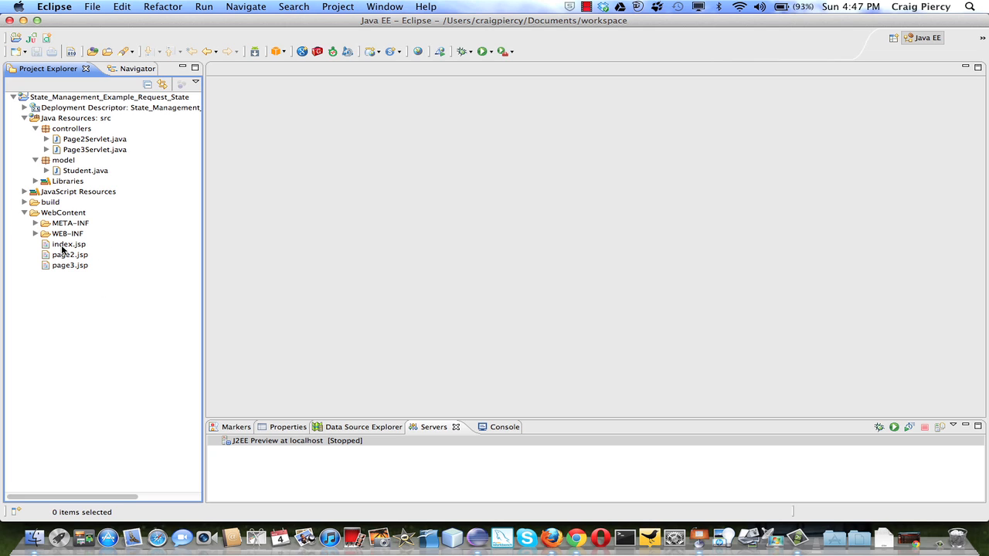
double_click(68, 244)
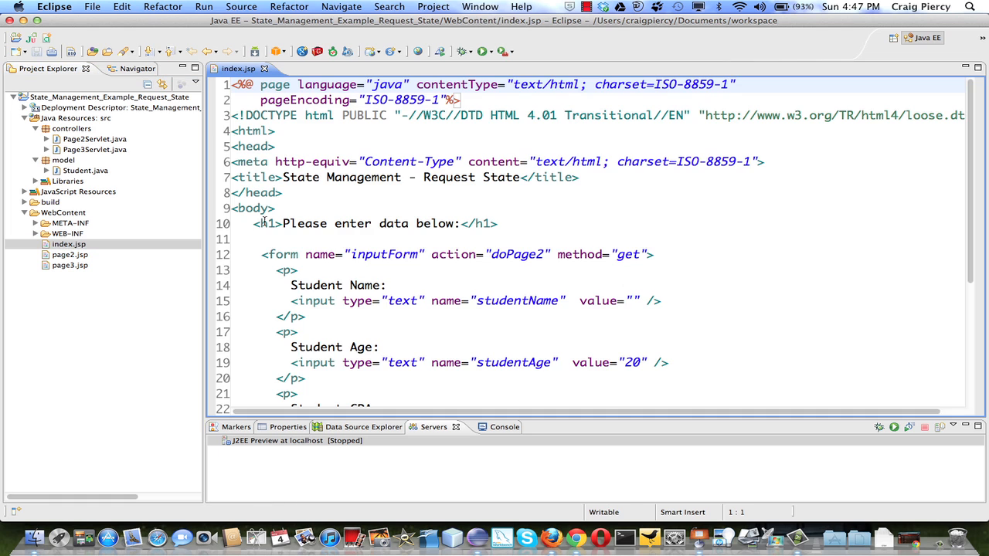
scroll(down, 3)
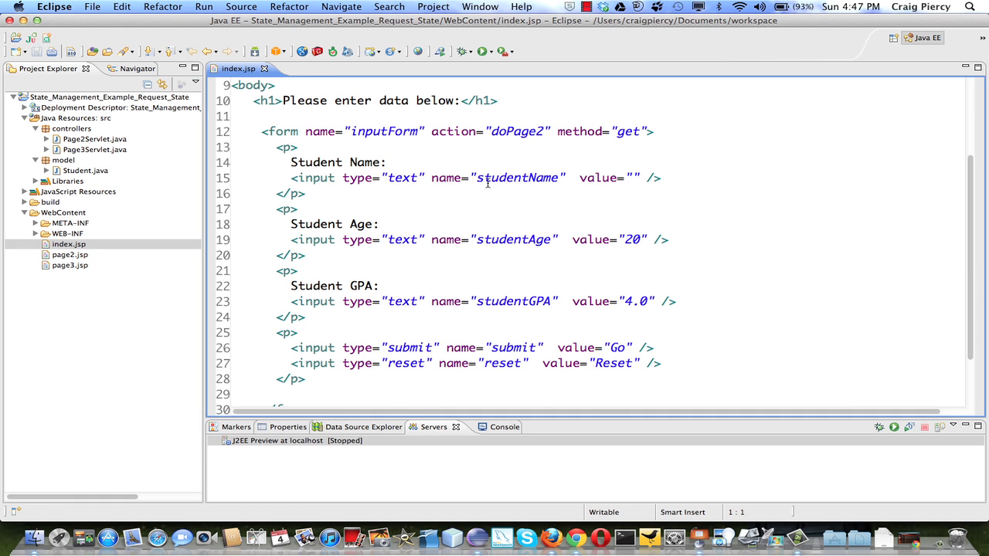
mouse_move(508, 301)
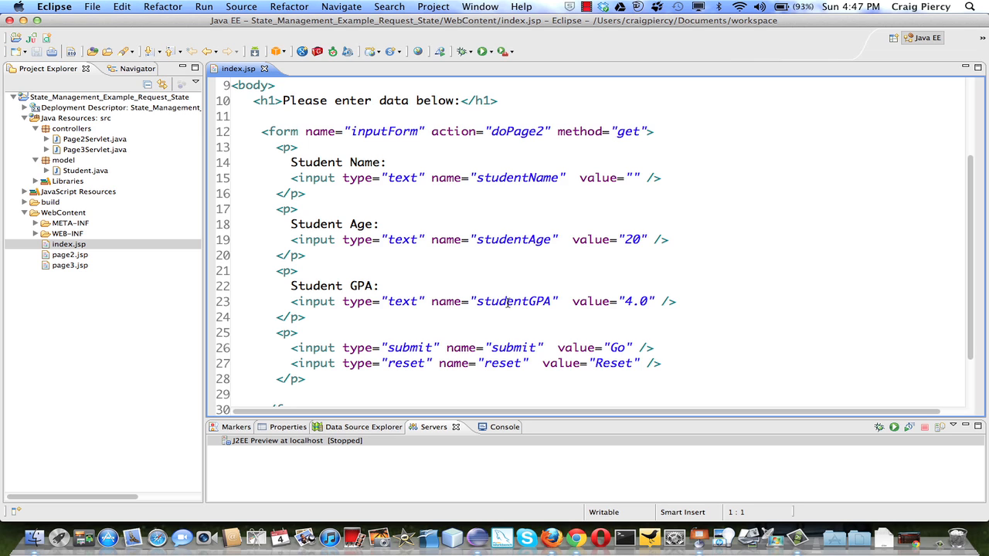
scroll(down, 3)
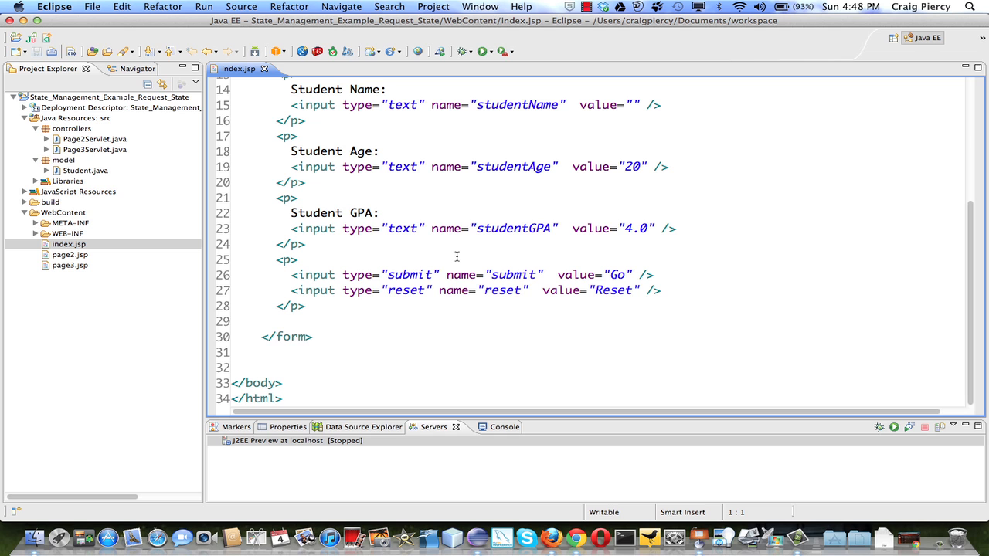
click(95, 139)
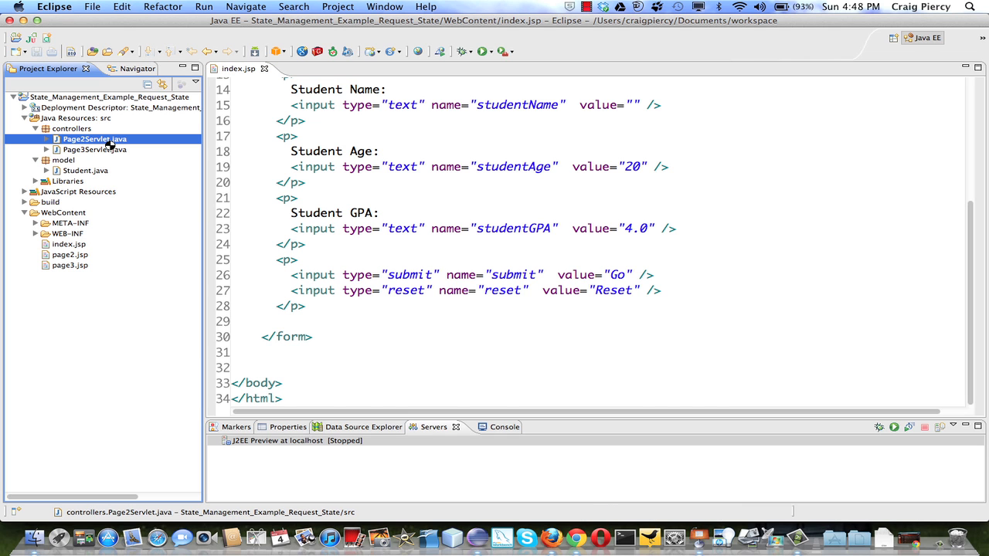
Step: Review Page2Servlet's doGet that builds the Student, stores it on the request and forwards to page2.jsp
double_click(96, 139)
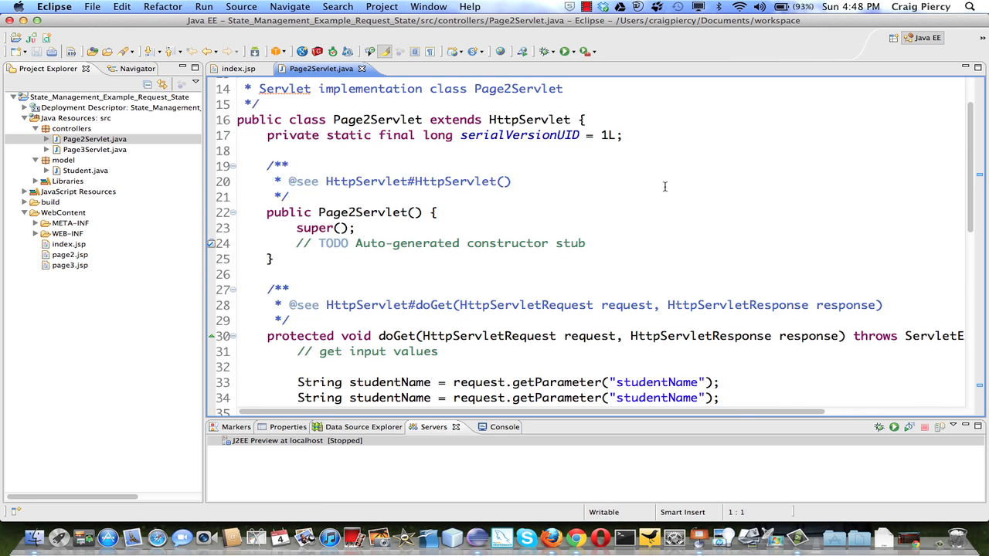
scroll(down, 3)
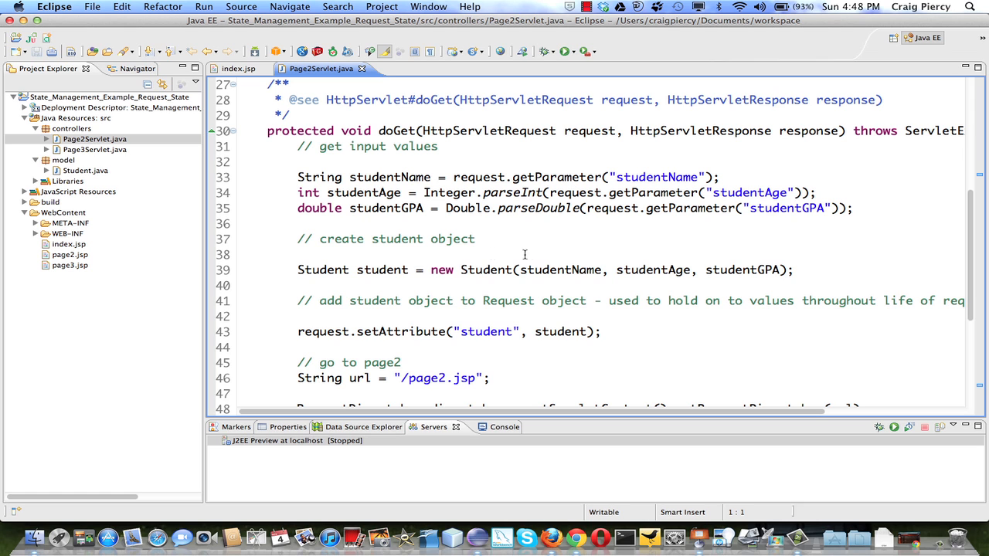
scroll(down, 3)
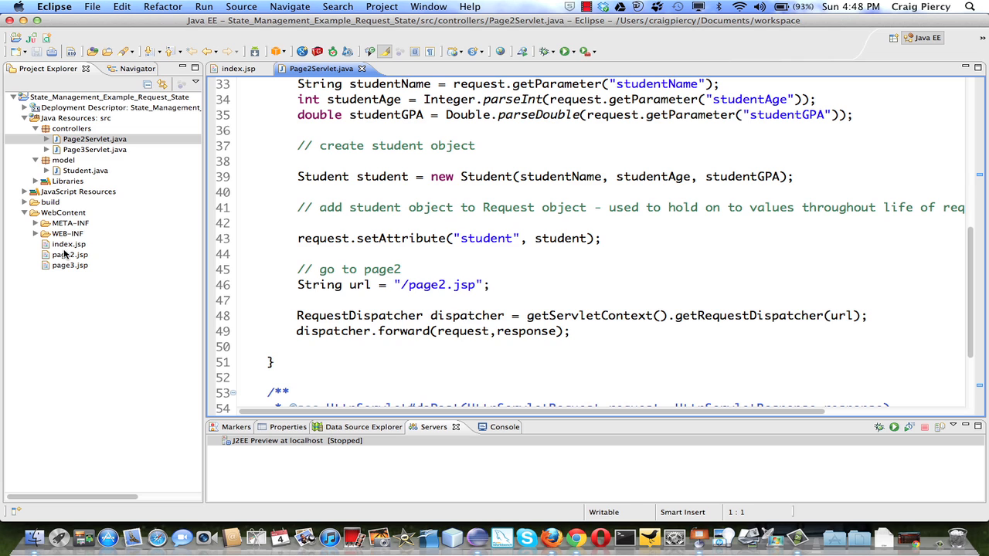
mouse_move(65, 255)
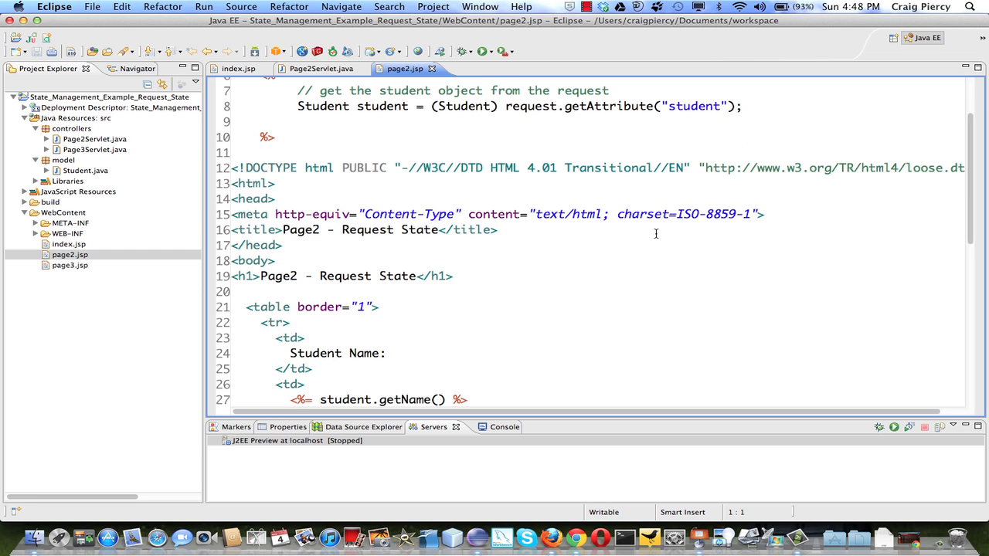
Step: Review page2.jsp's display of the student's name, age and GPA, then bring up Page3Servlet.java
scroll(down, 3)
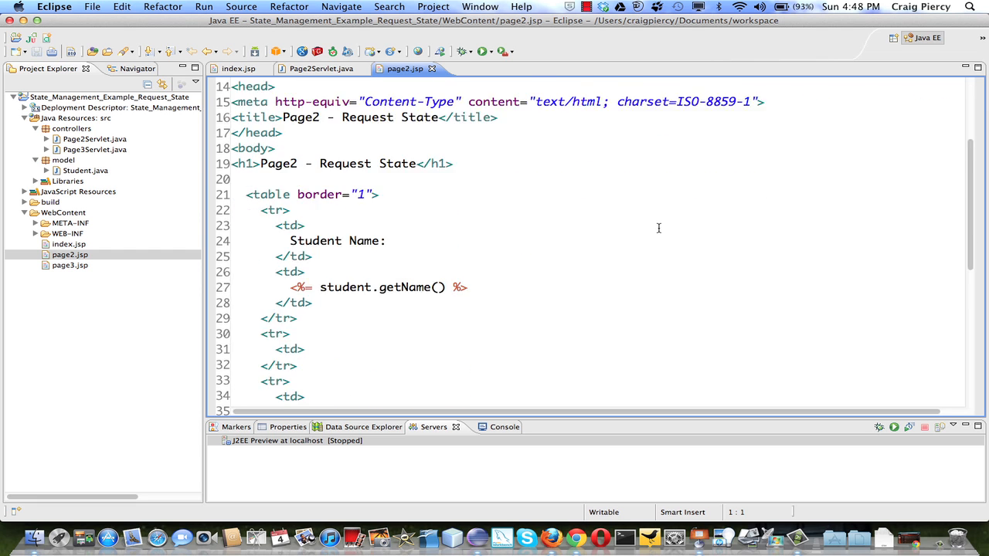
scroll(down, 3)
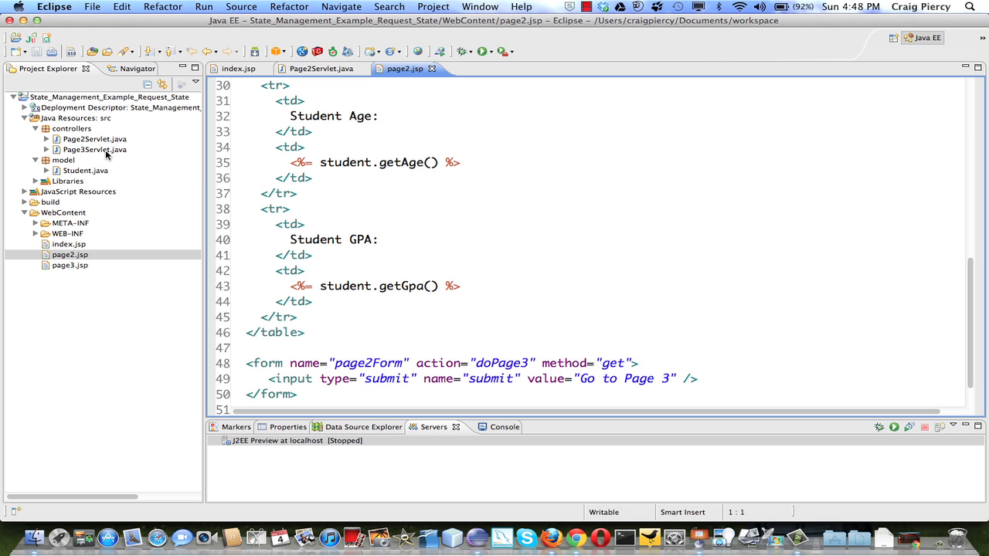
double_click(95, 149)
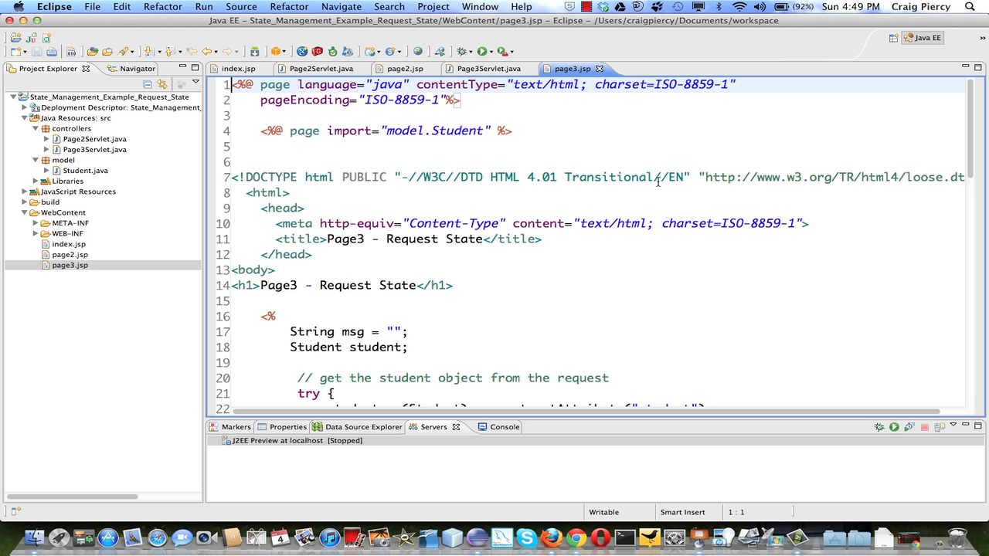
scroll(down, 3)
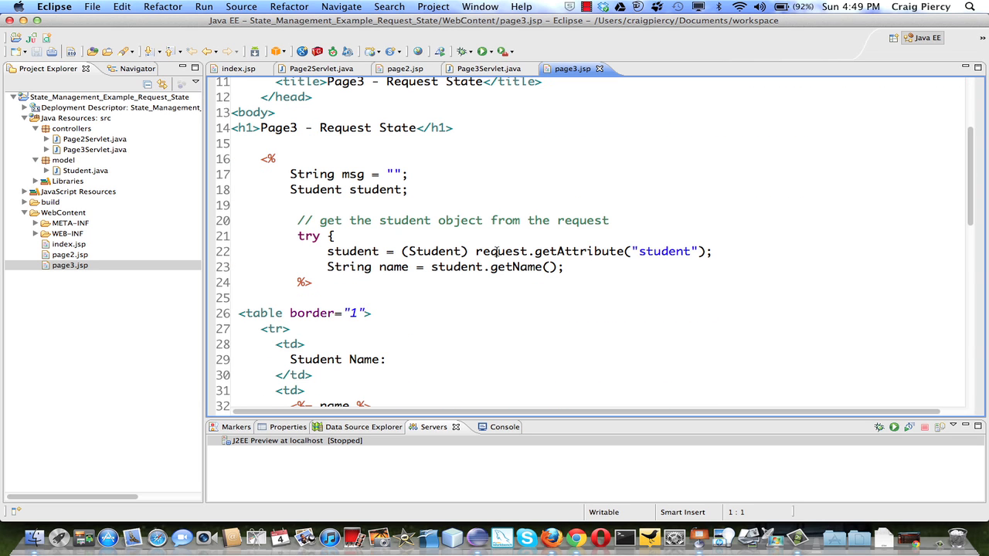
mouse_move(688, 328)
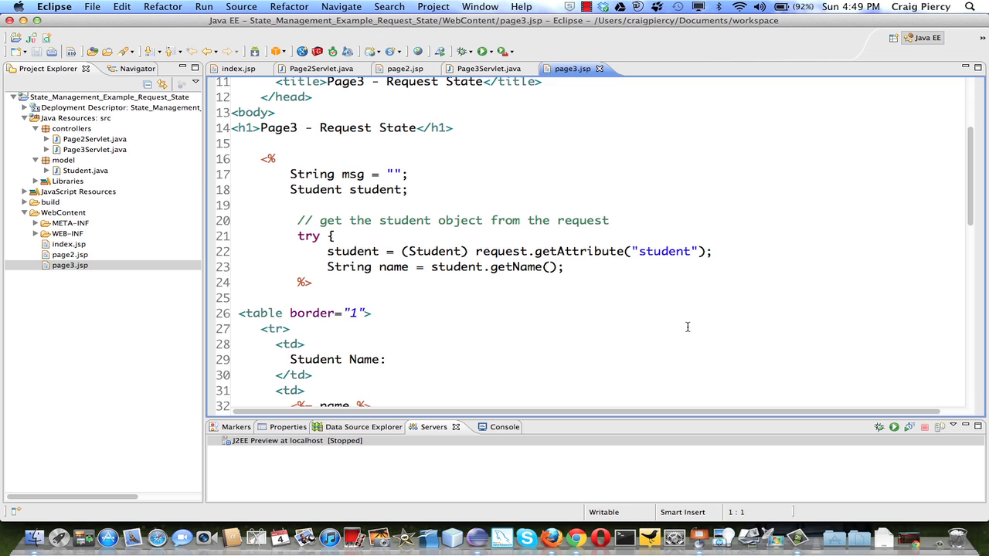
scroll(down, 3)
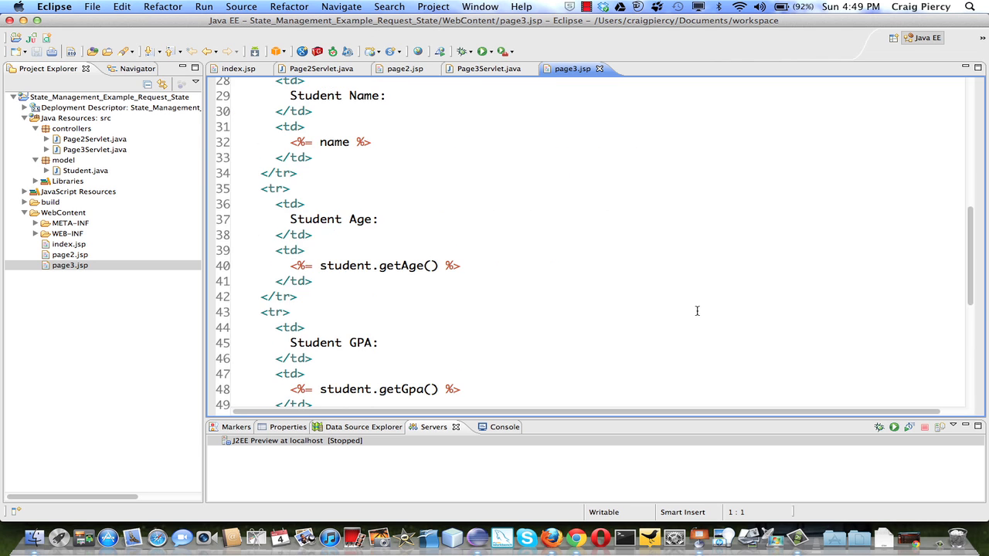
scroll(down, 3)
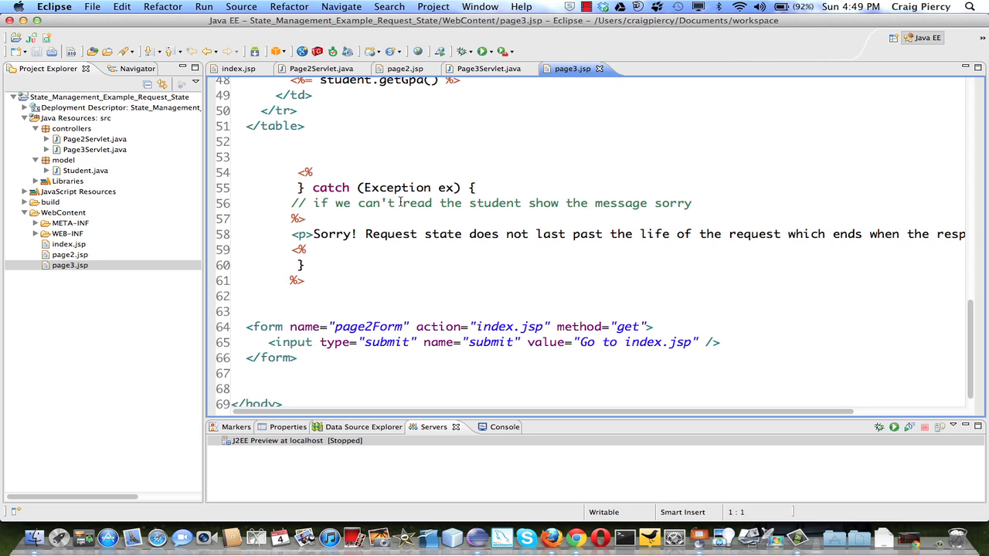
mouse_move(368, 238)
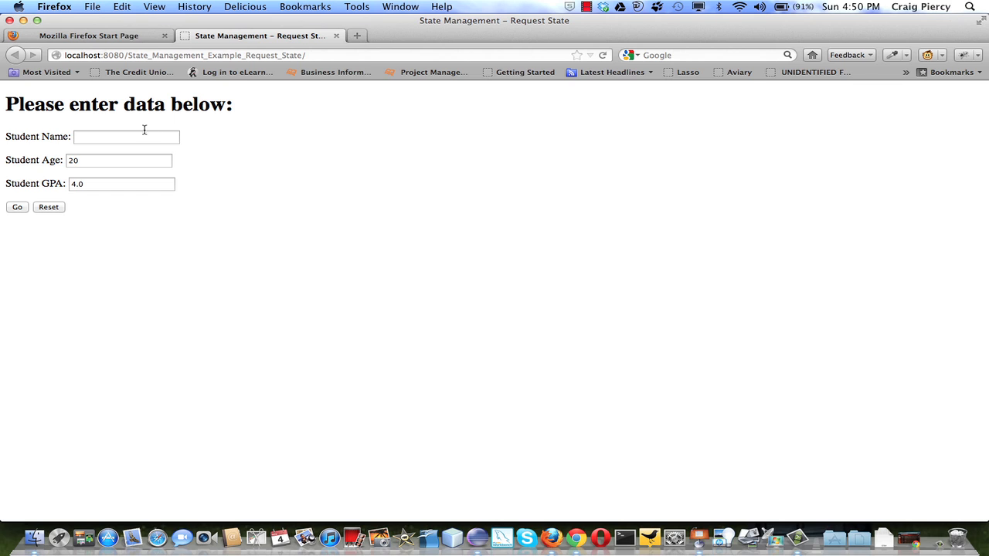
Step: Enter student name Victor and age 5 in the form
text(Vict)
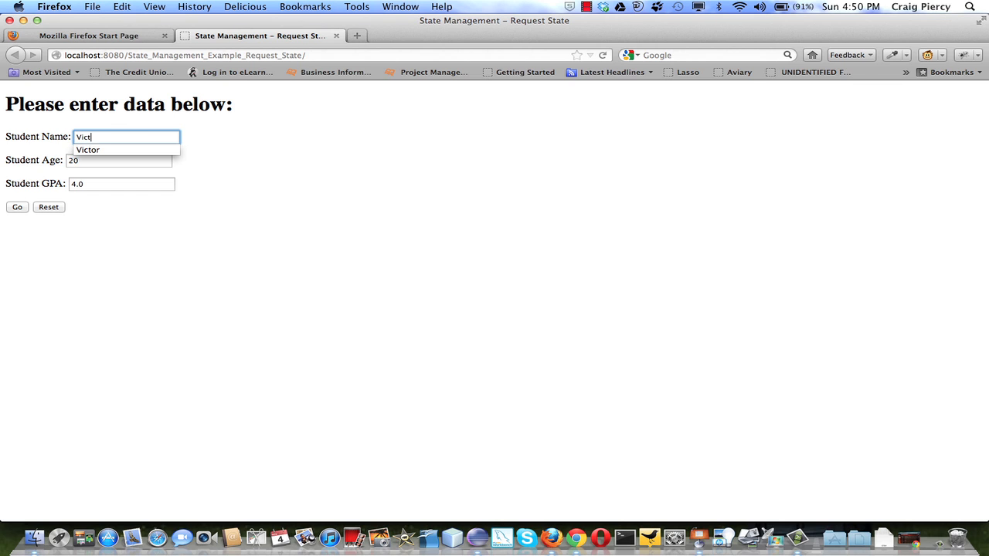
click(121, 159)
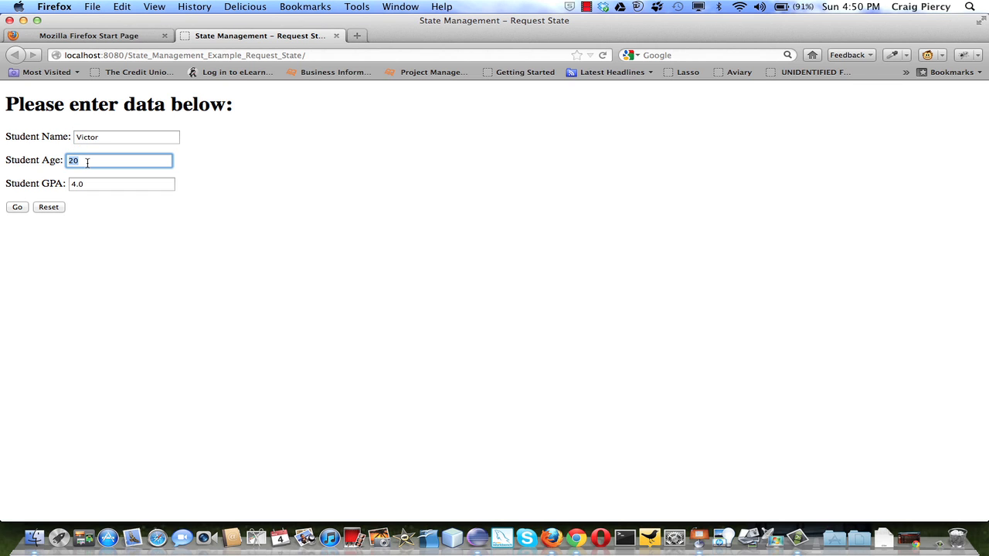
text(5)
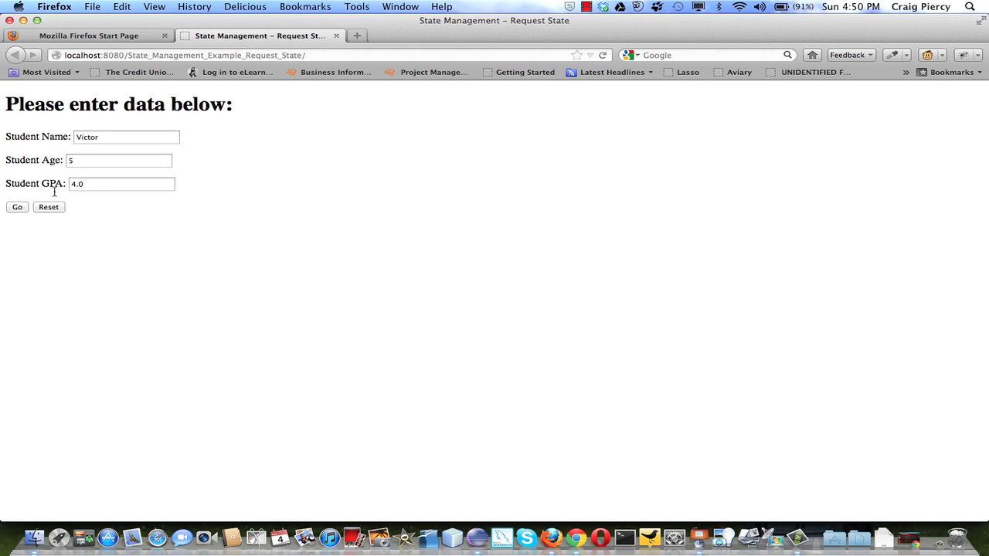
mouse_move(170, 219)
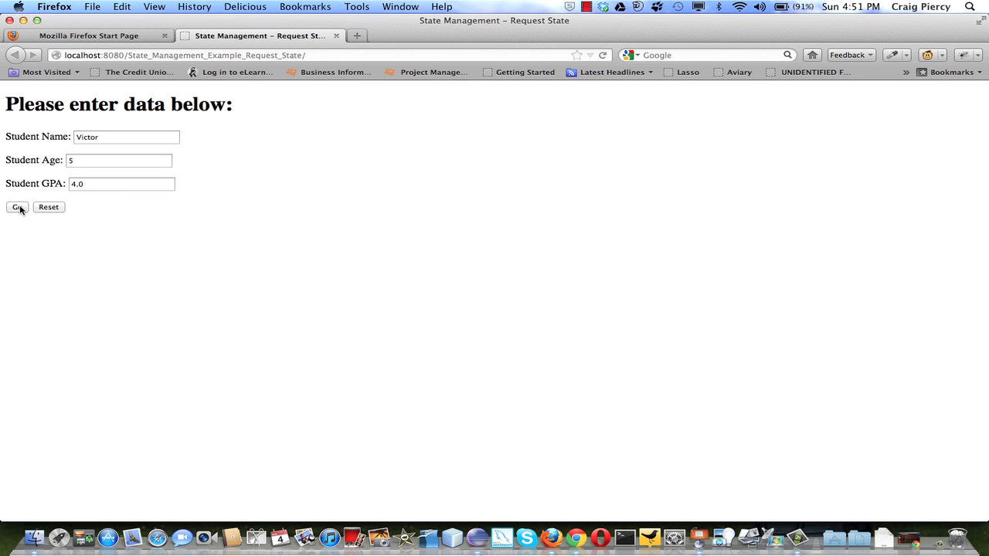
Step: Submit the form with Go so Page2 – Request State lists the student, age 5 and GPA 4.0
click(17, 207)
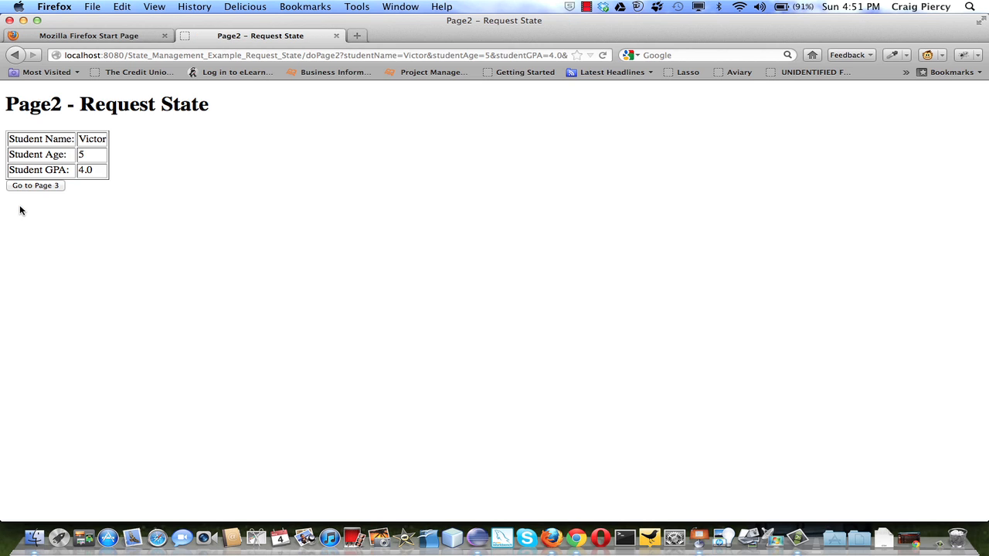
mouse_move(127, 148)
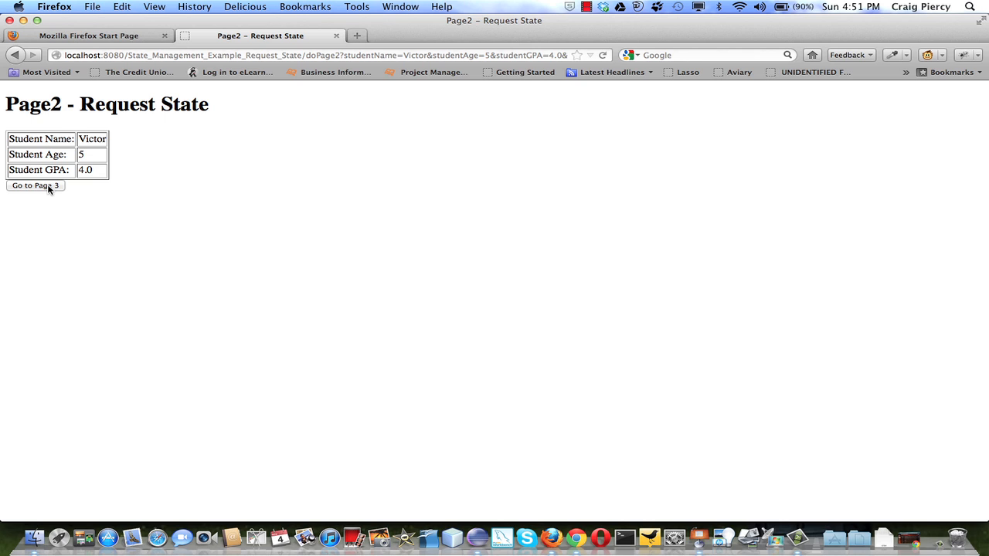
mouse_move(280, 193)
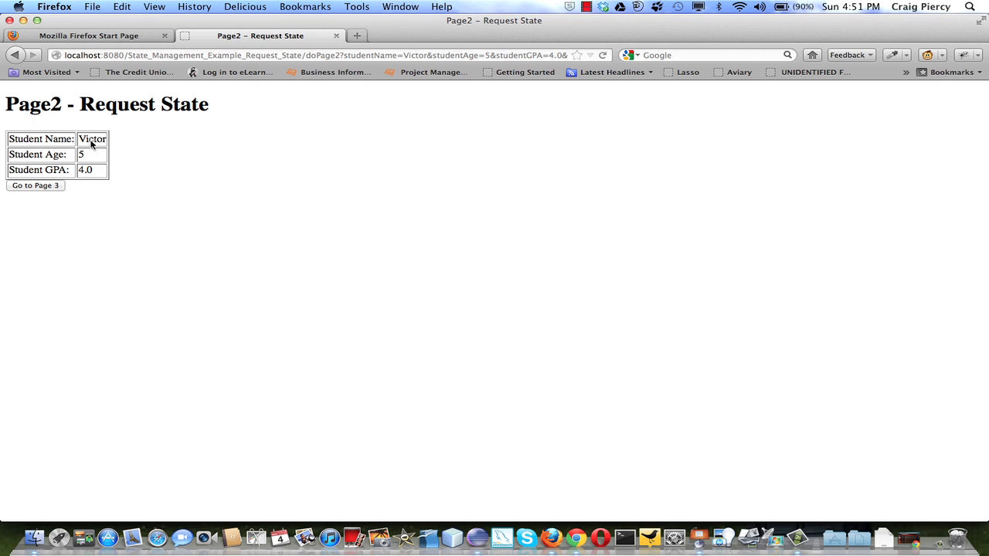
mouse_move(56, 212)
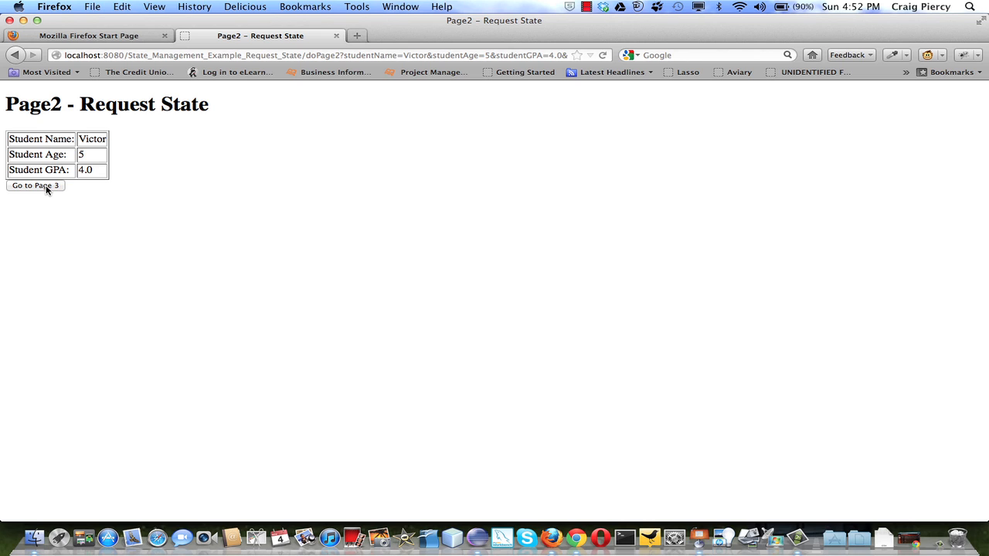
click(34, 185)
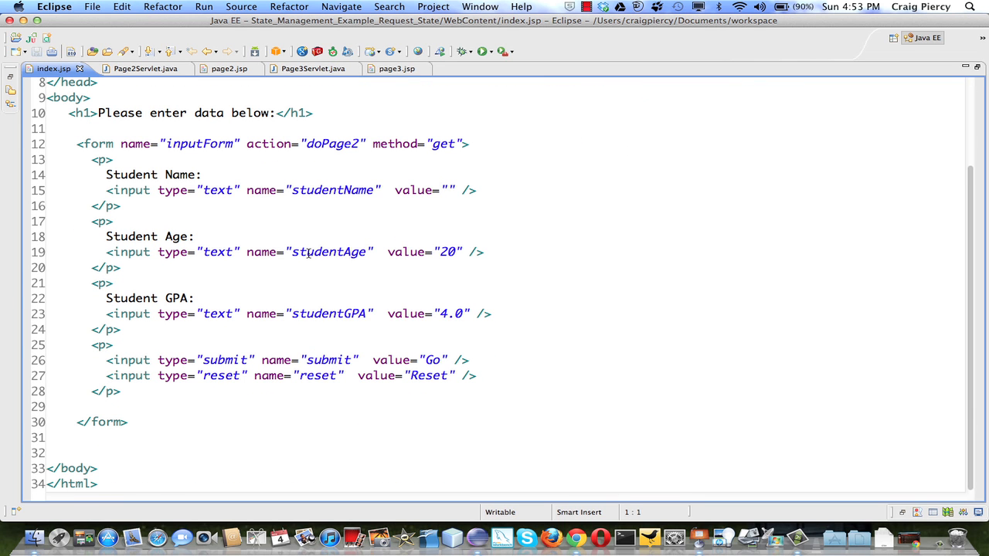
mouse_move(325, 312)
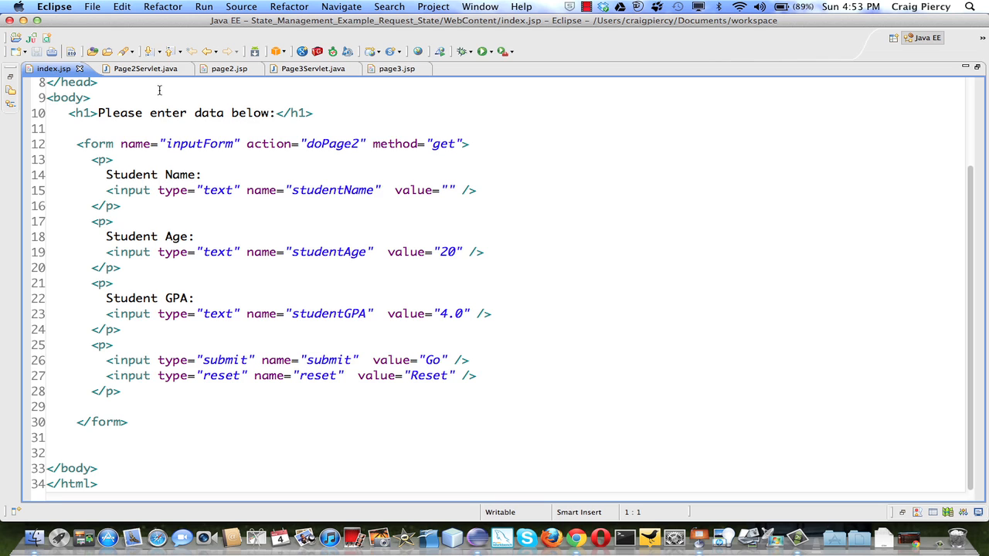
Step: Switch to Page2Servlet.java to see its doGet reading the submitted name, age and GPA
click(139, 68)
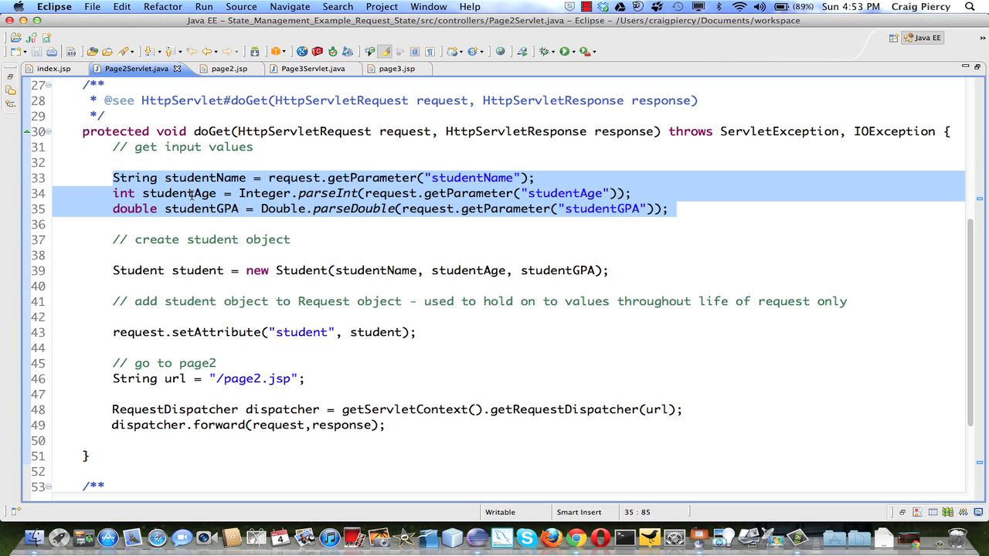
scroll(down, 3)
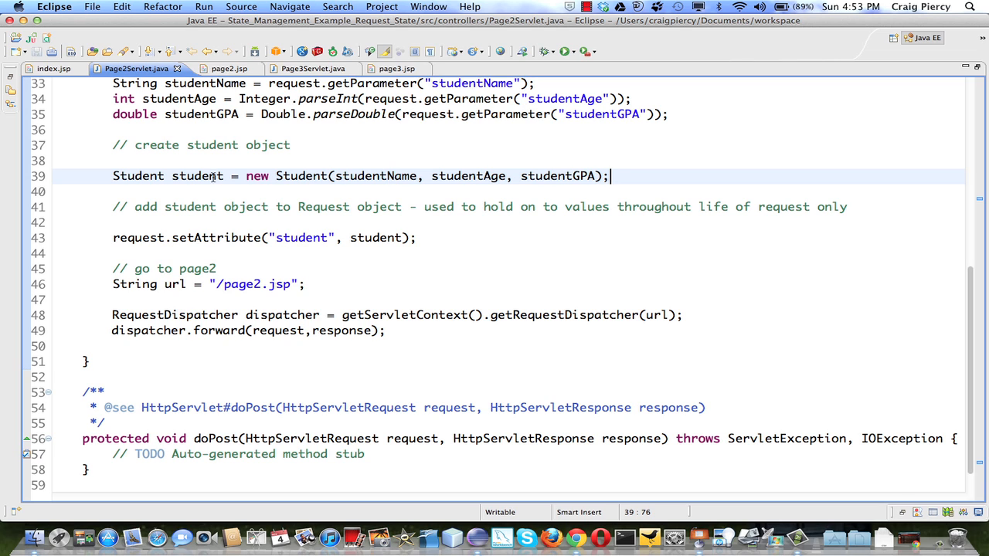
mouse_move(196, 177)
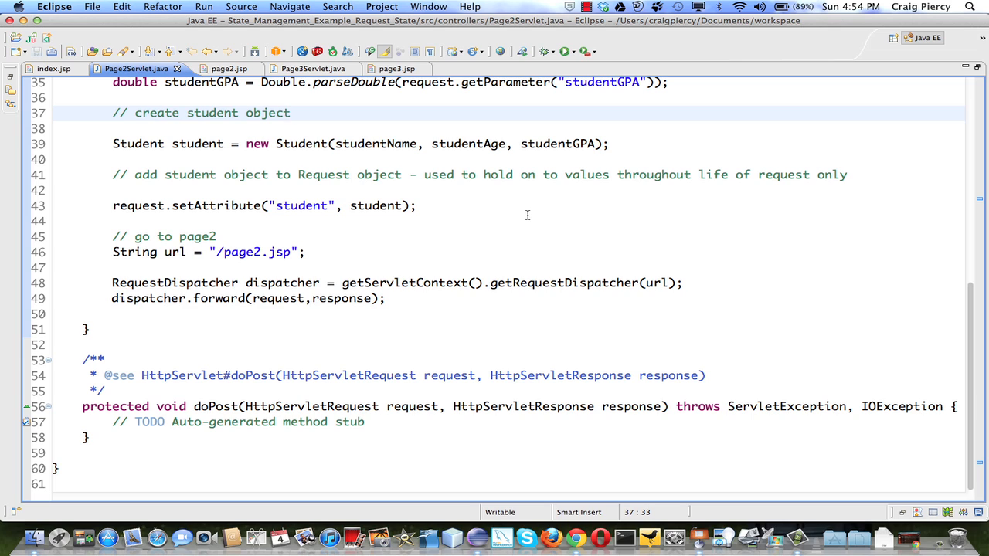
click(290, 113)
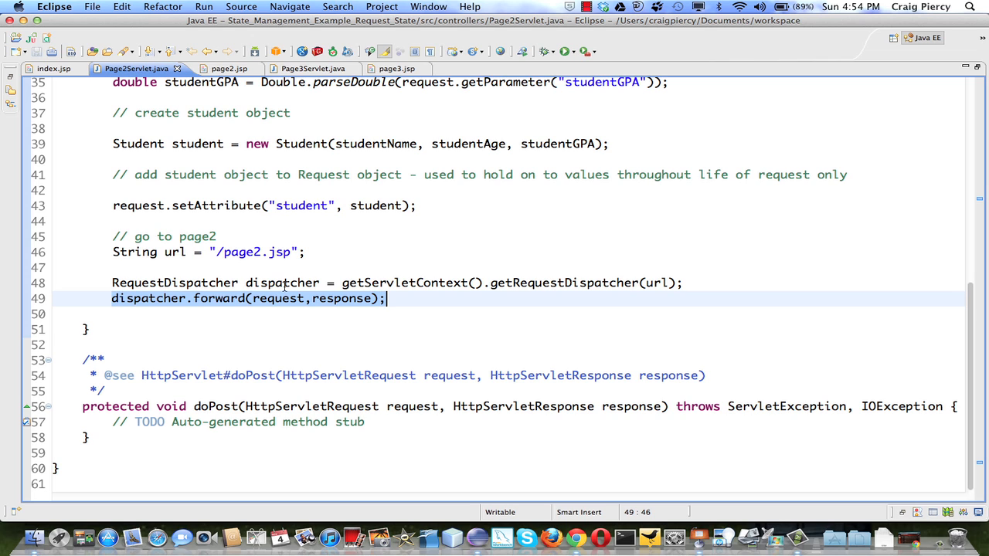
mouse_move(331, 300)
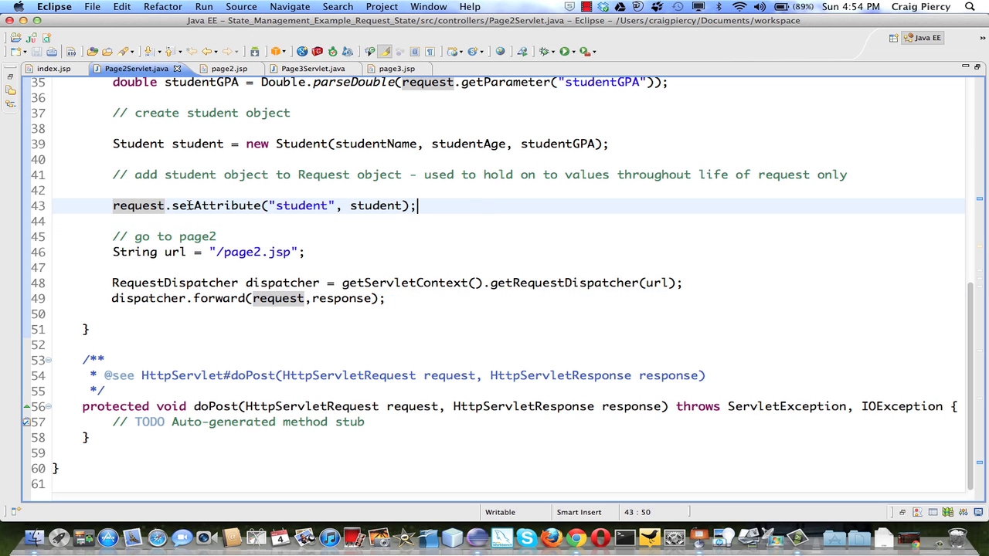
mouse_move(216, 205)
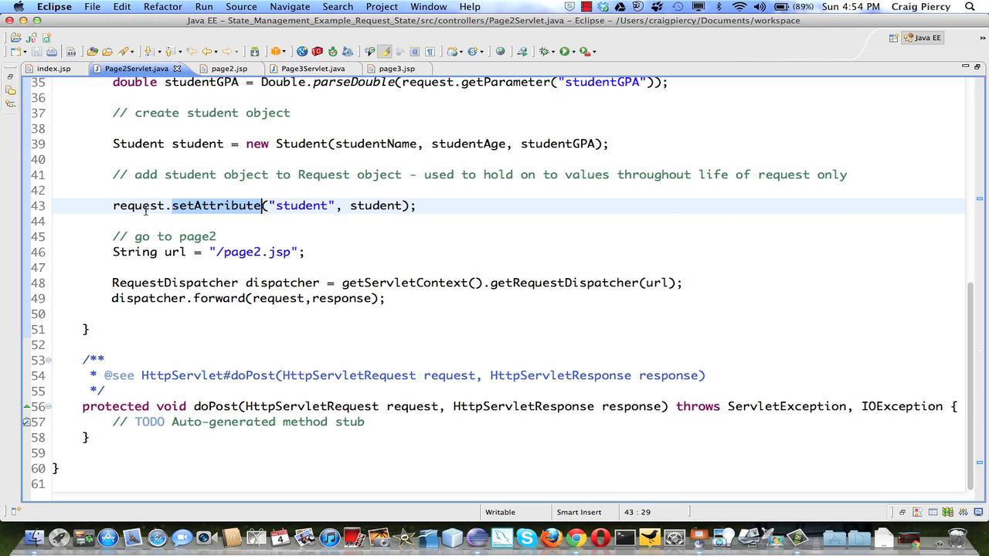
mouse_move(532, 196)
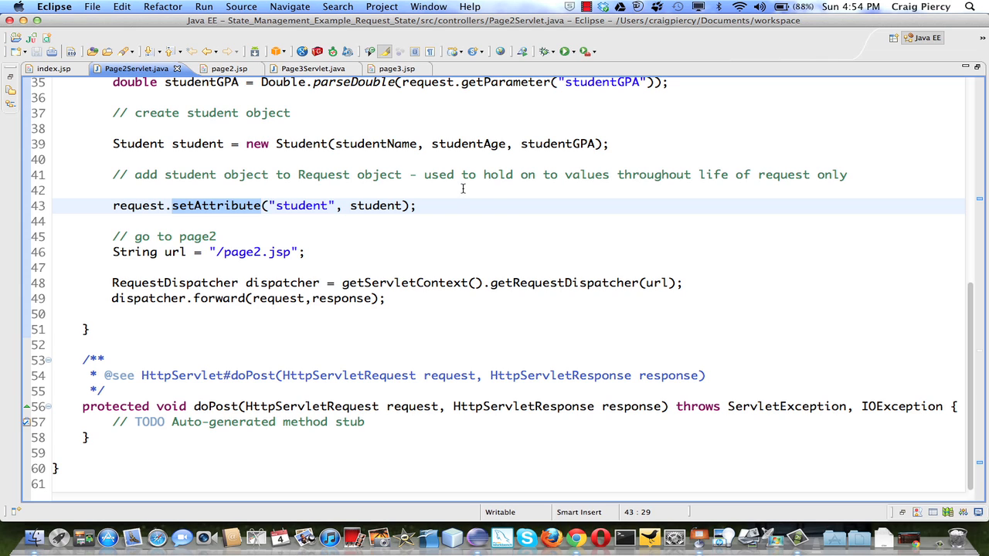
click(263, 206)
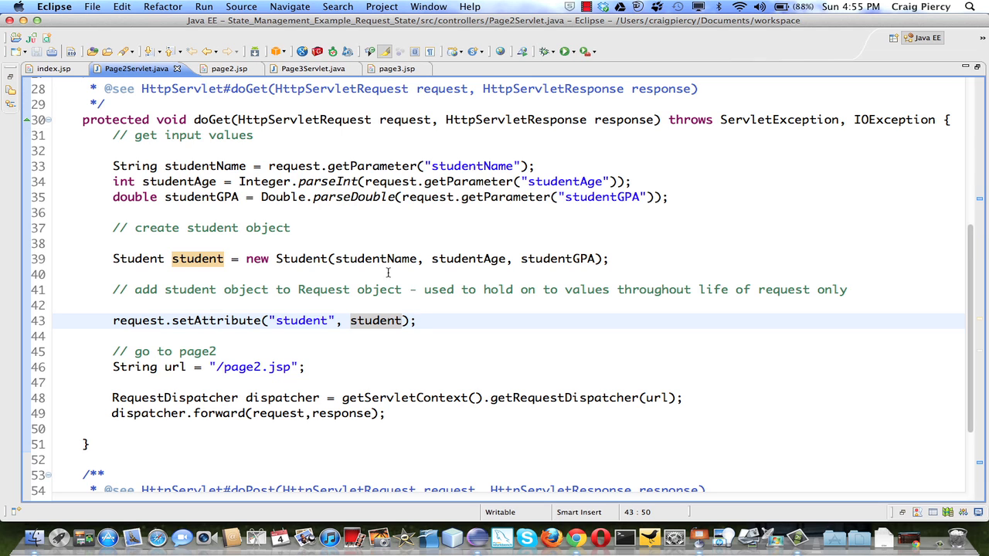
mouse_move(375, 320)
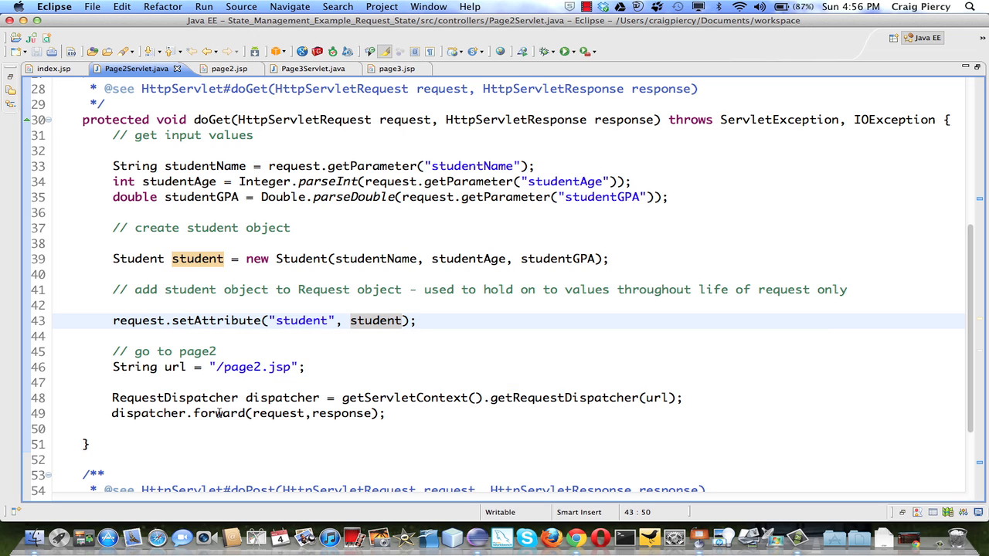
click(226, 414)
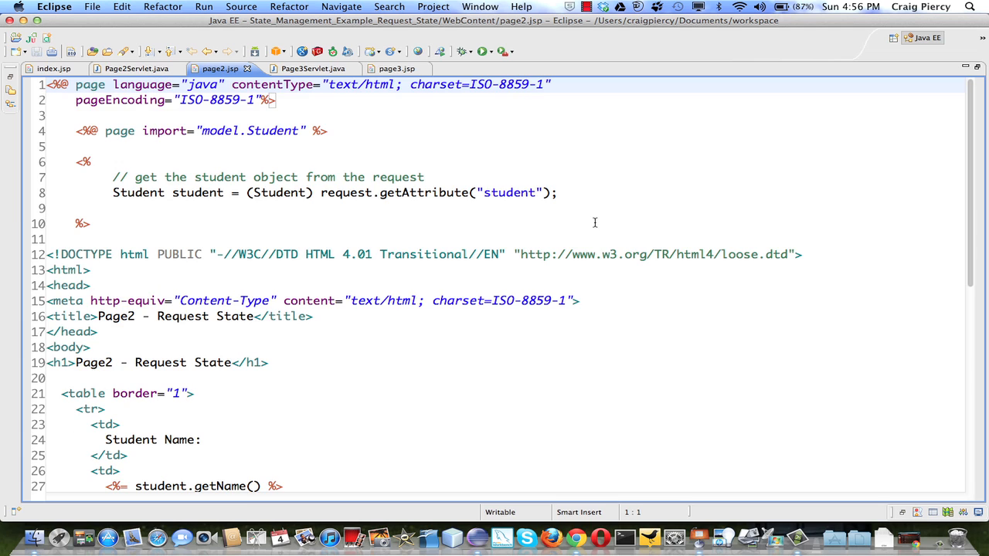
mouse_move(473, 136)
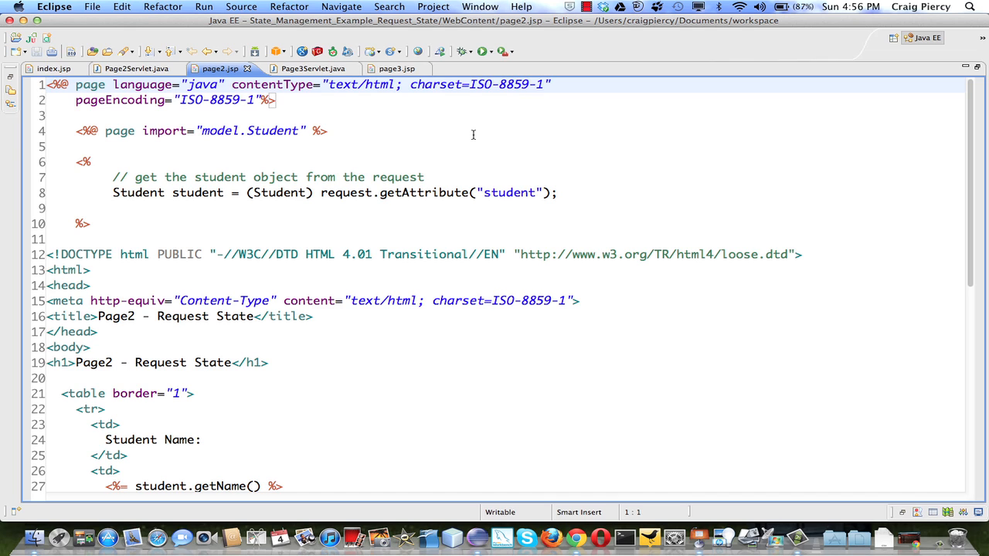
mouse_move(355, 192)
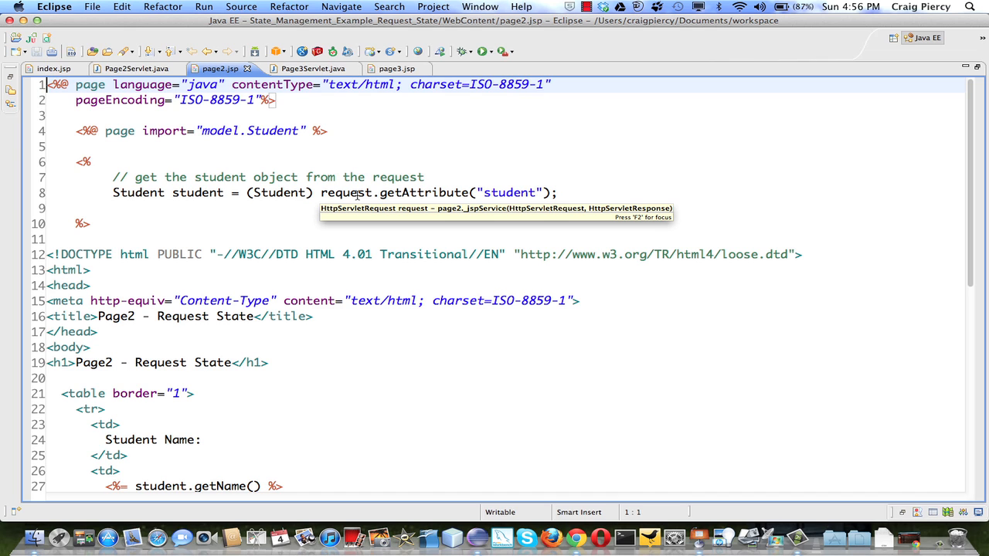
mouse_move(423, 192)
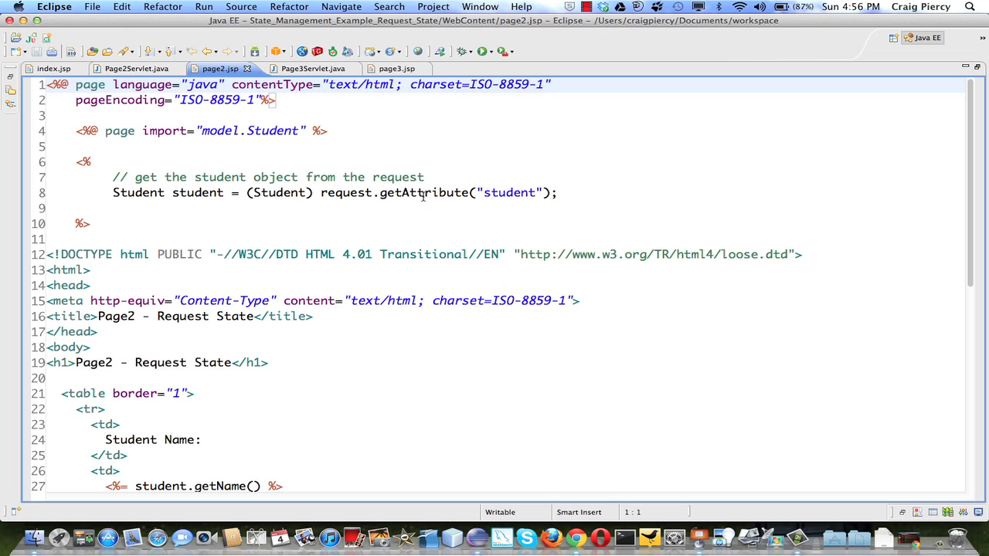
mouse_move(425, 191)
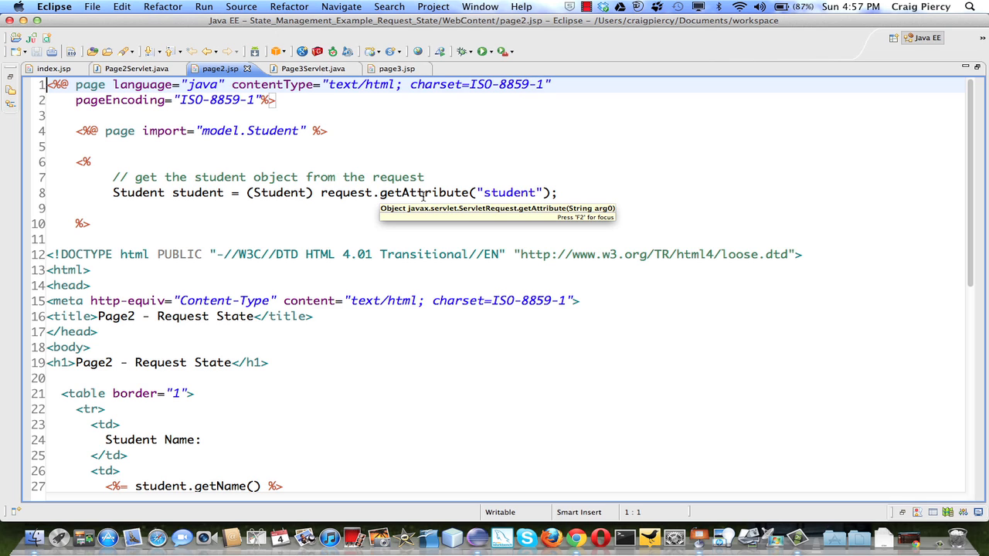
mouse_move(476, 191)
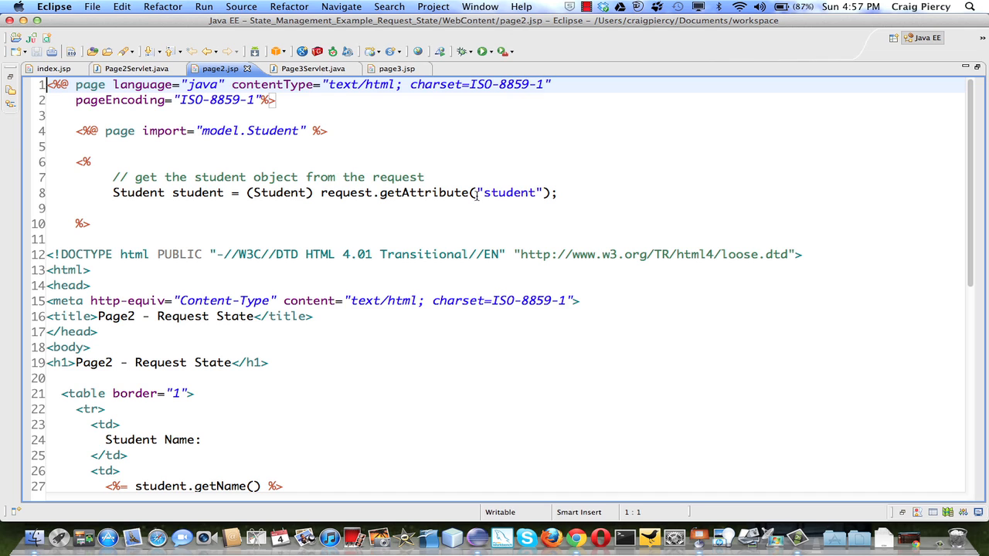
double_click(510, 192)
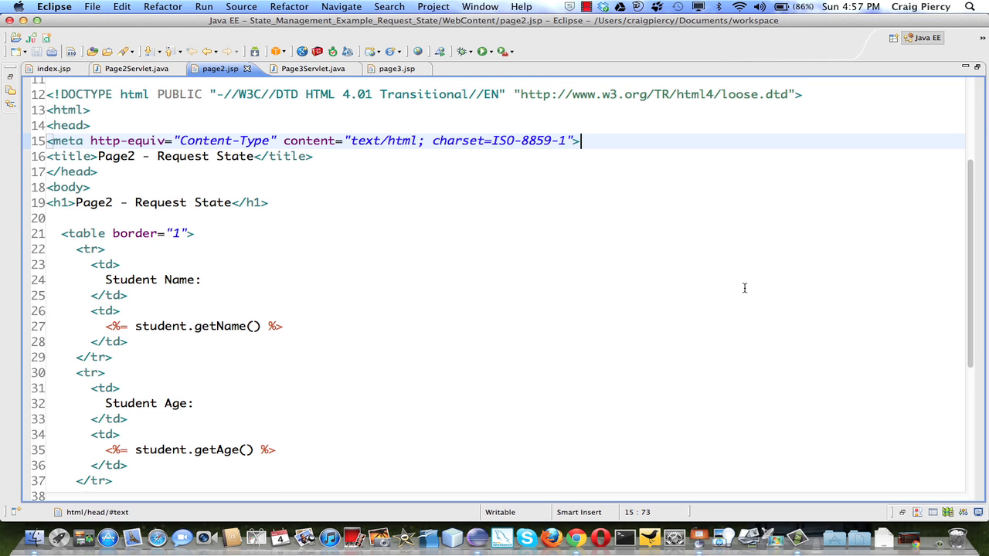
scroll(down, 3)
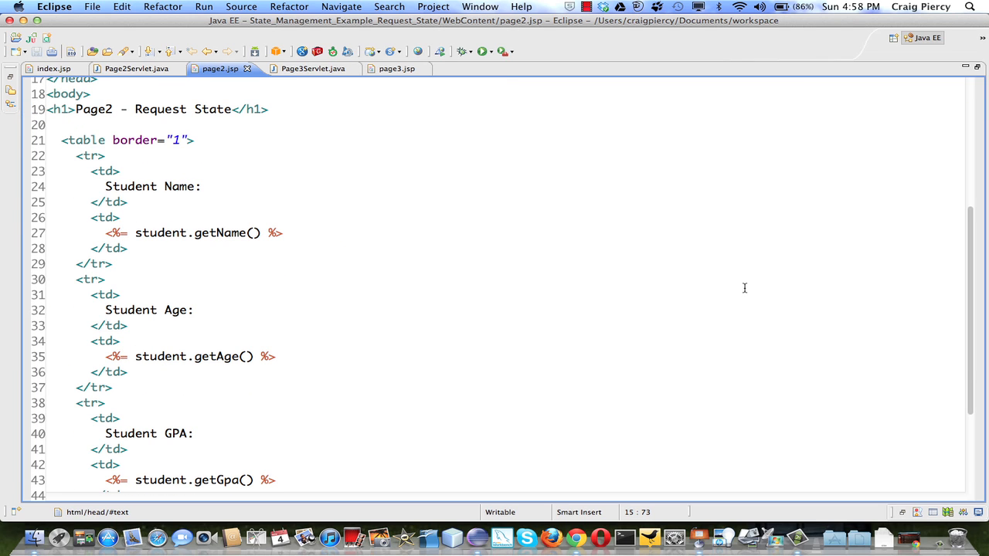
Step: Highlight page2.jsp's getName call, then switch to Page3Servlet.java whose doGet forwards to page3.jsp
double_click(220, 232)
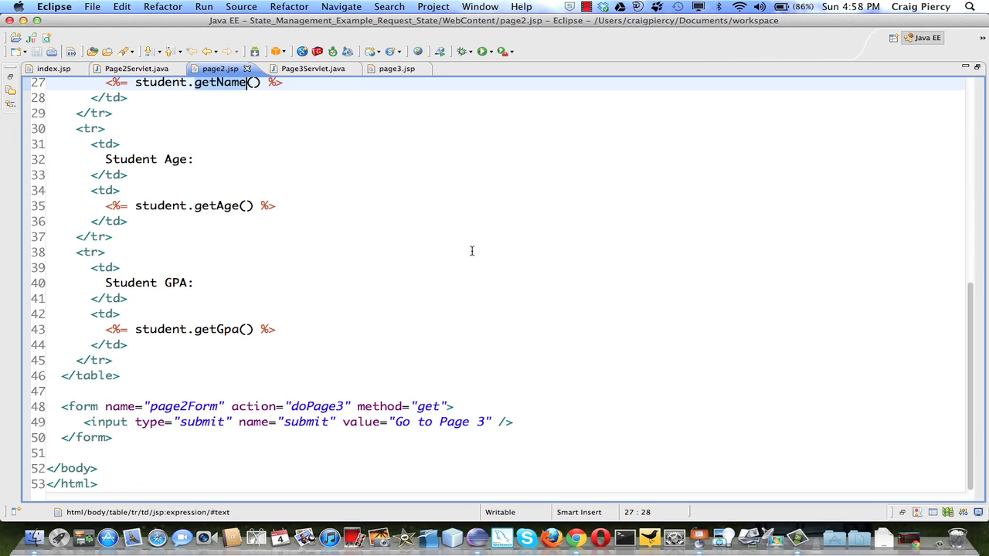
mouse_move(226, 168)
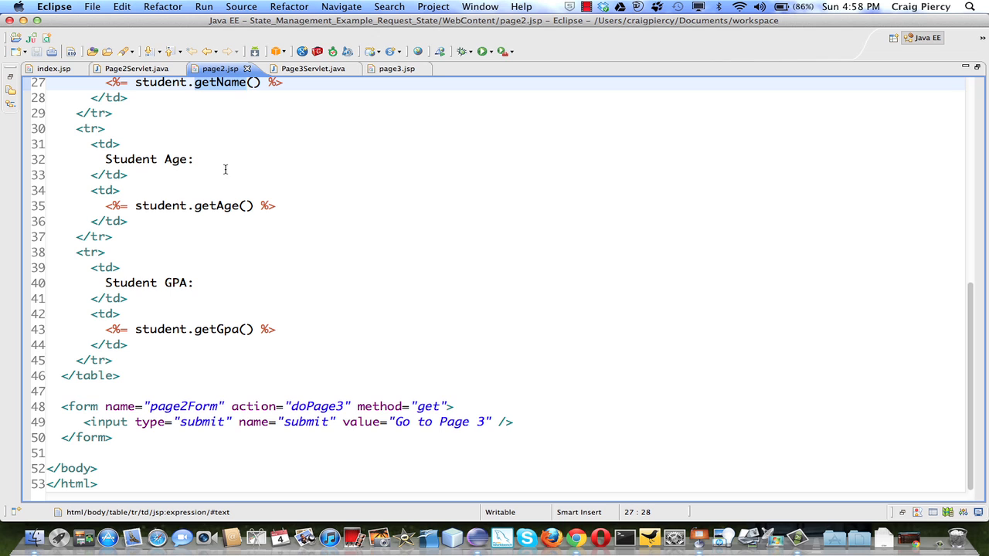
mouse_move(312, 68)
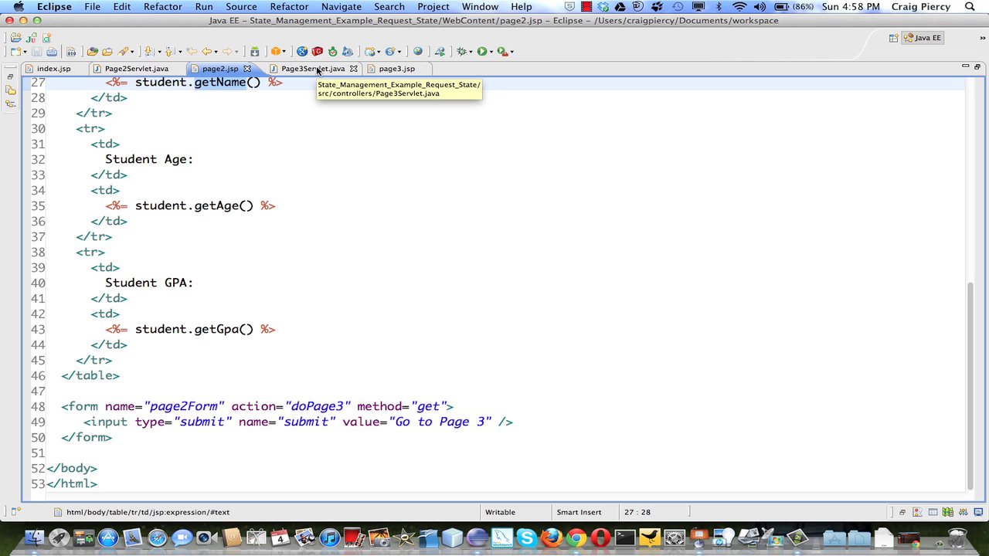
click(309, 68)
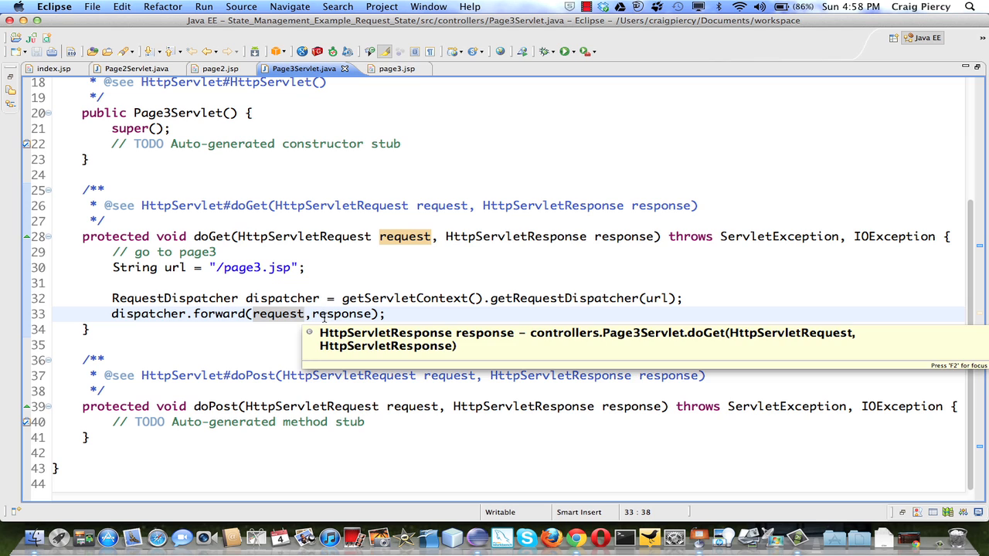
Step: Switch to page3.jsp, whose scriptlet tries to read the Student from the request
click(387, 68)
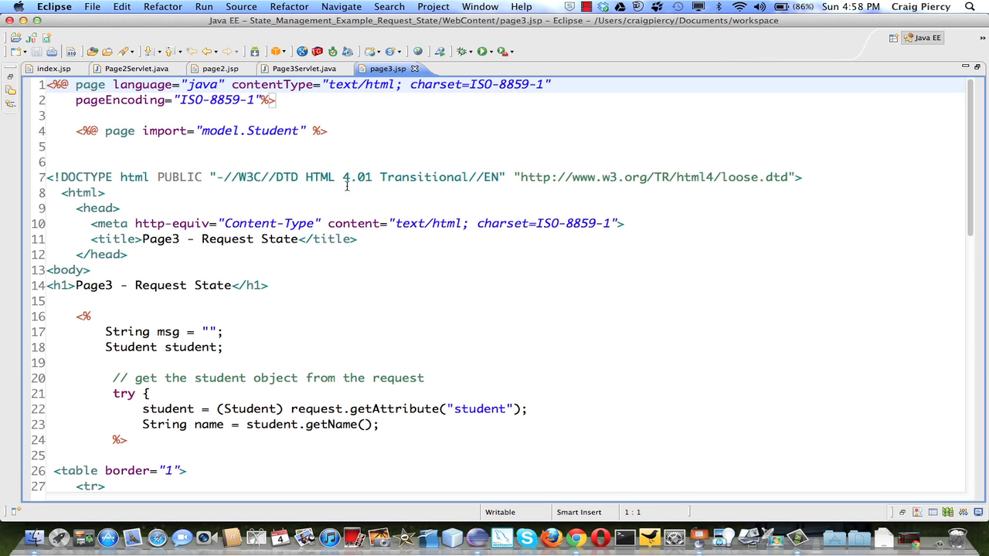
Step: Review page3.jsp's try/catch and sorry-lost-data message, then return to the Firefox entry form
scroll(down, 3)
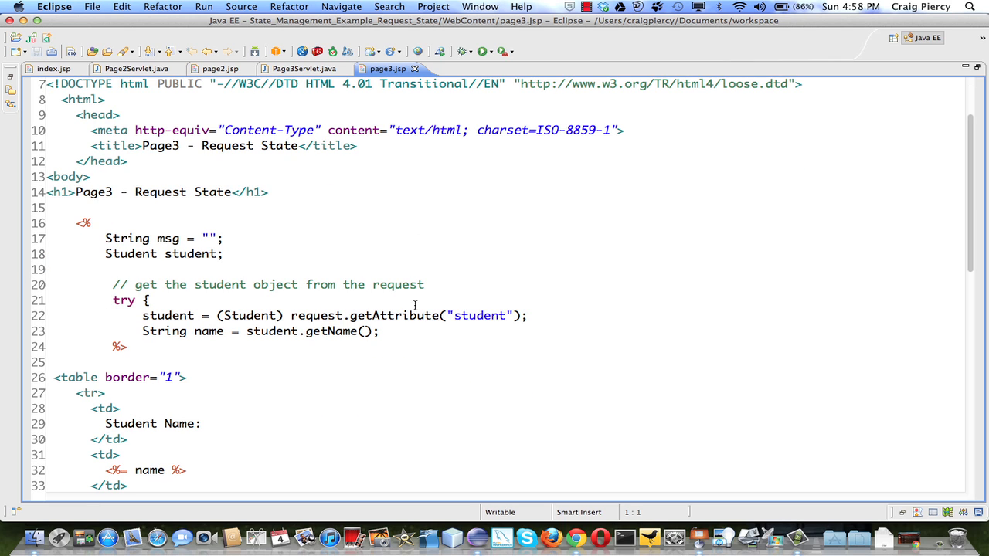
mouse_move(107, 304)
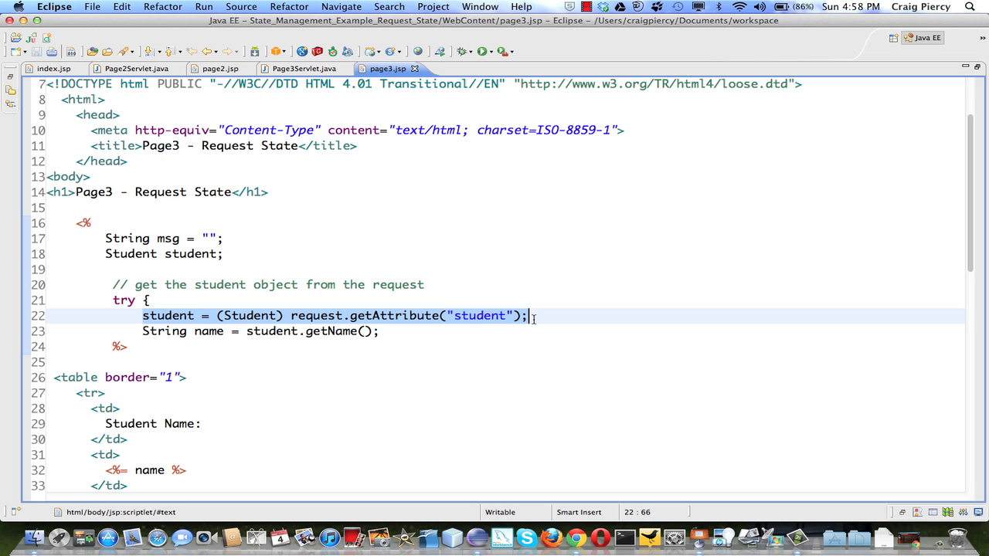
scroll(down, 3)
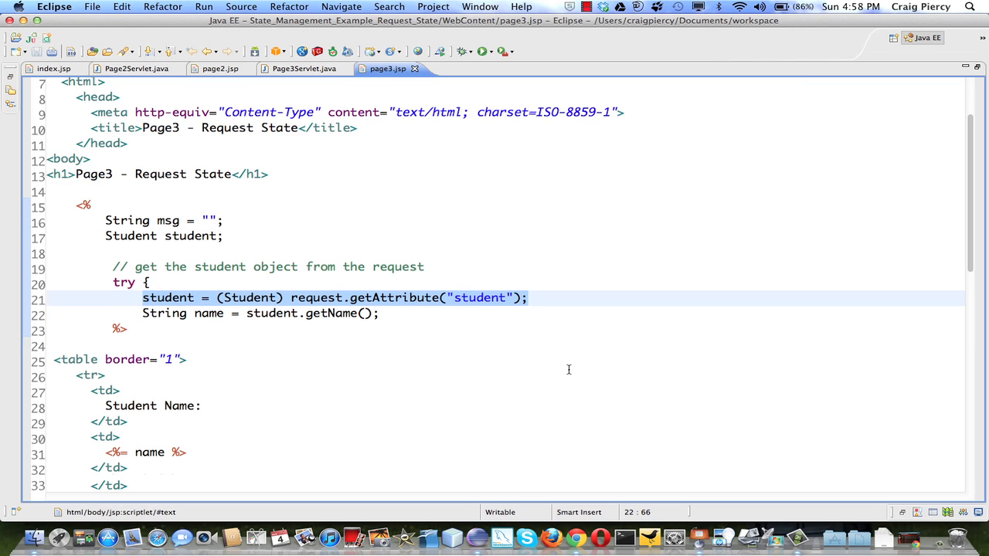
scroll(down, 3)
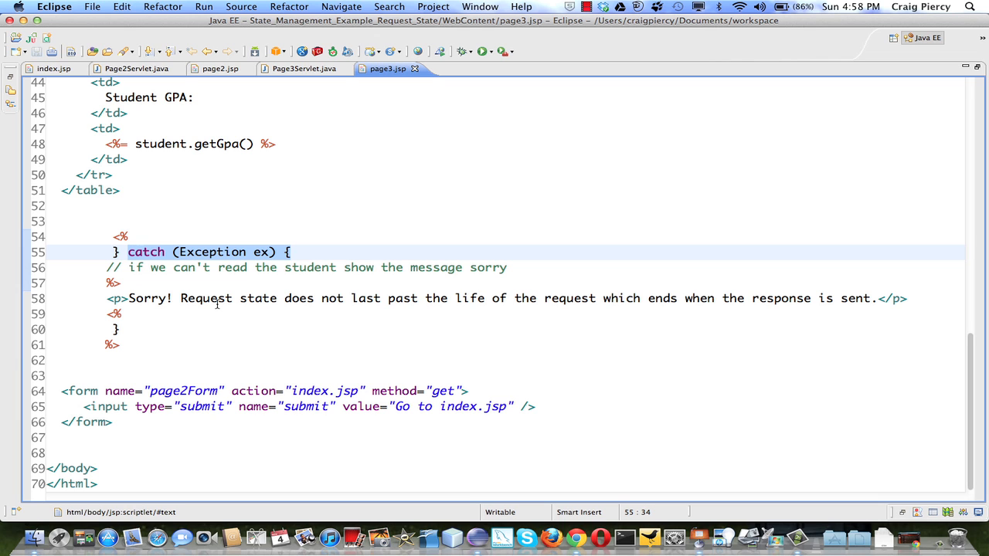
scroll(up, 3)
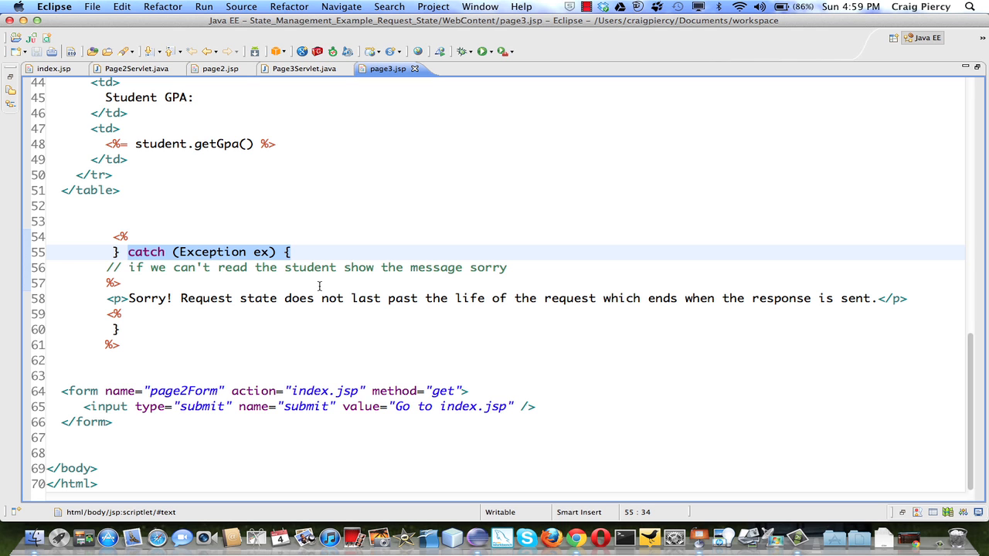
click(84, 538)
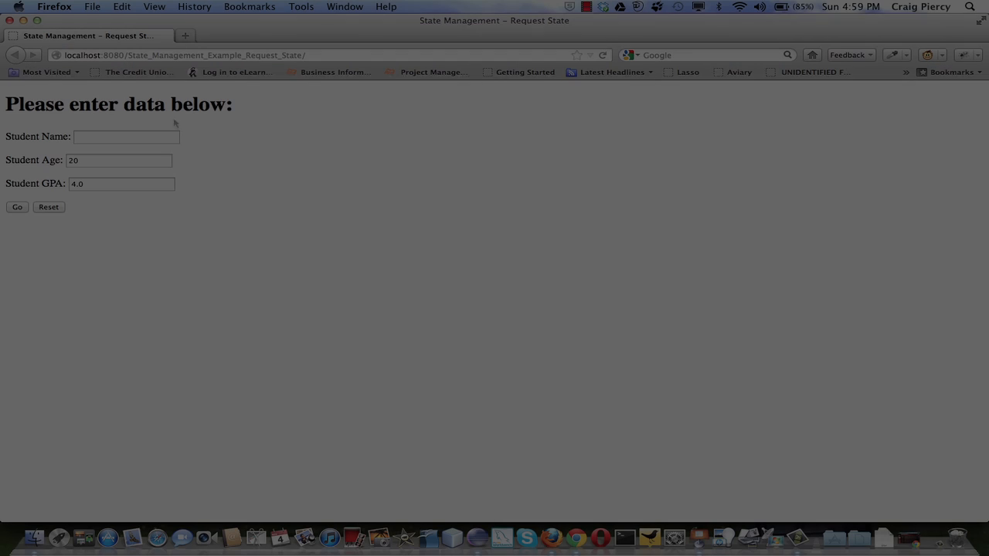
Step: Submit student Nicolas, age 15, GPA 4.0 so Page2 – Request State lists that data
click(127, 136)
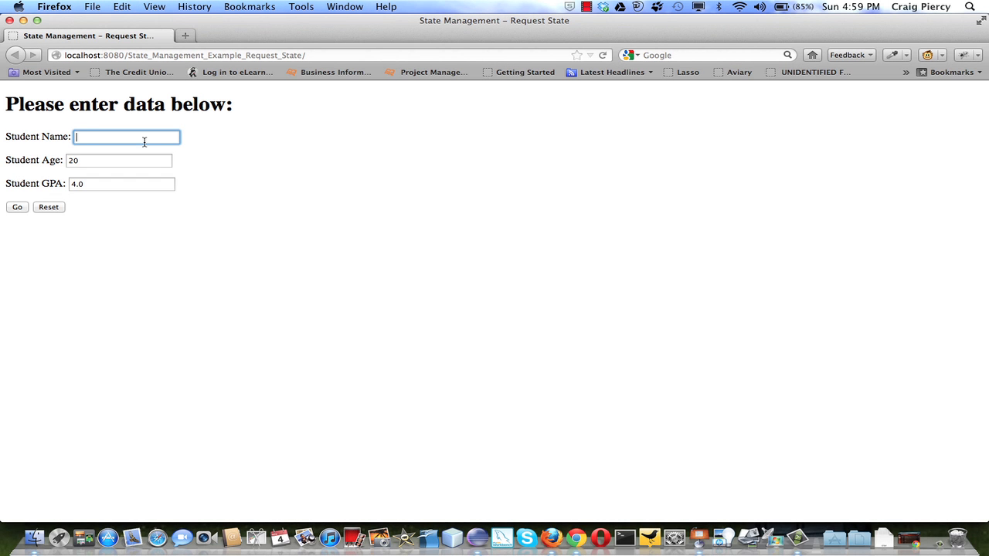
text(Nicolas)
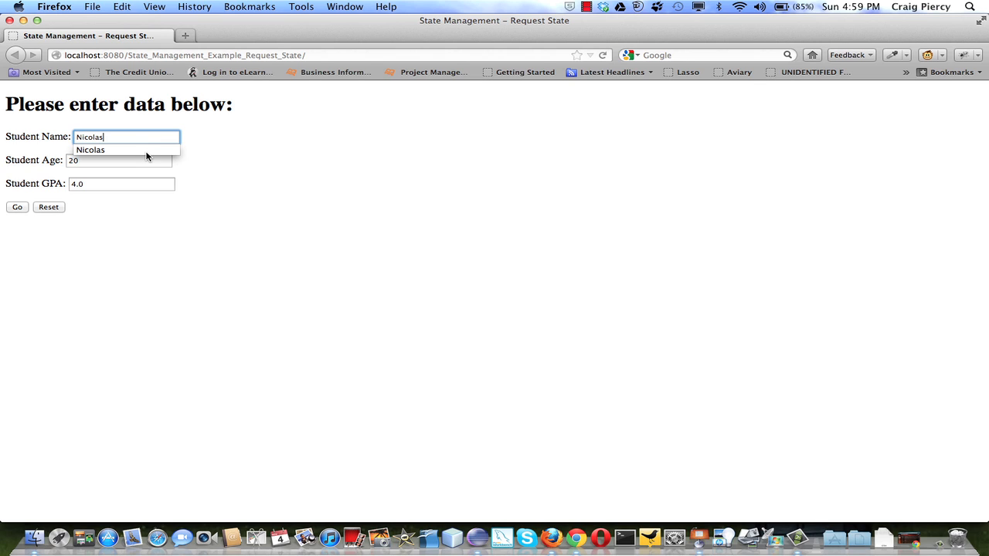
click(121, 159)
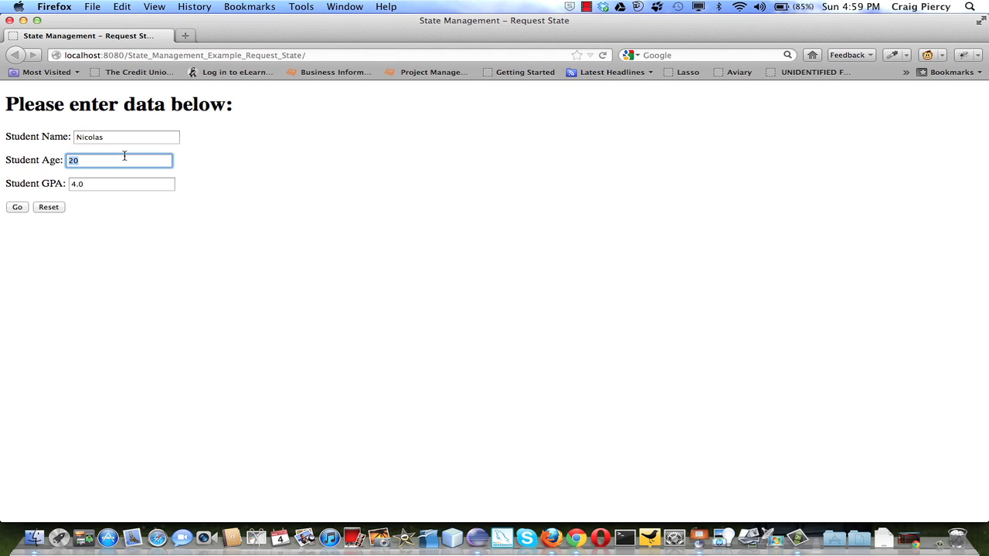
text(15)
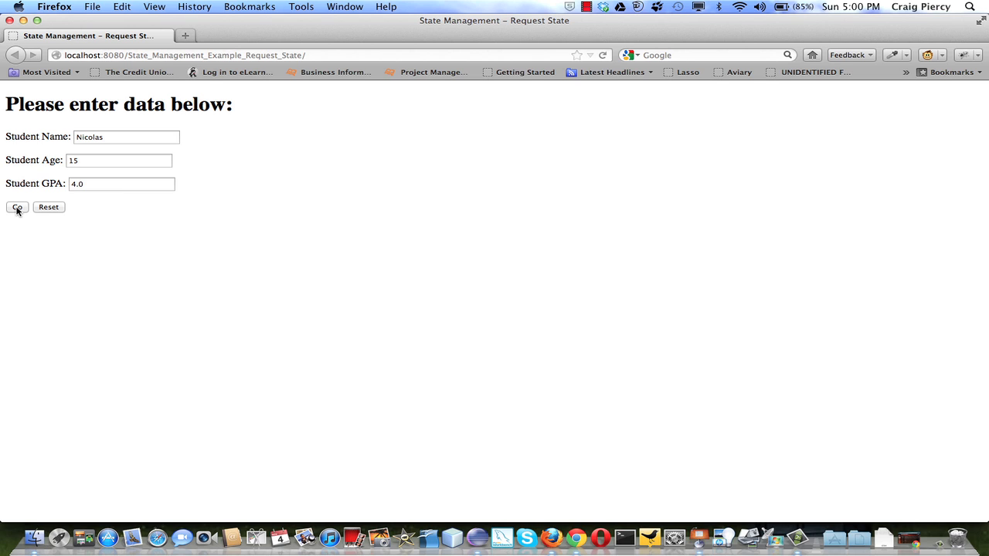
click(16, 207)
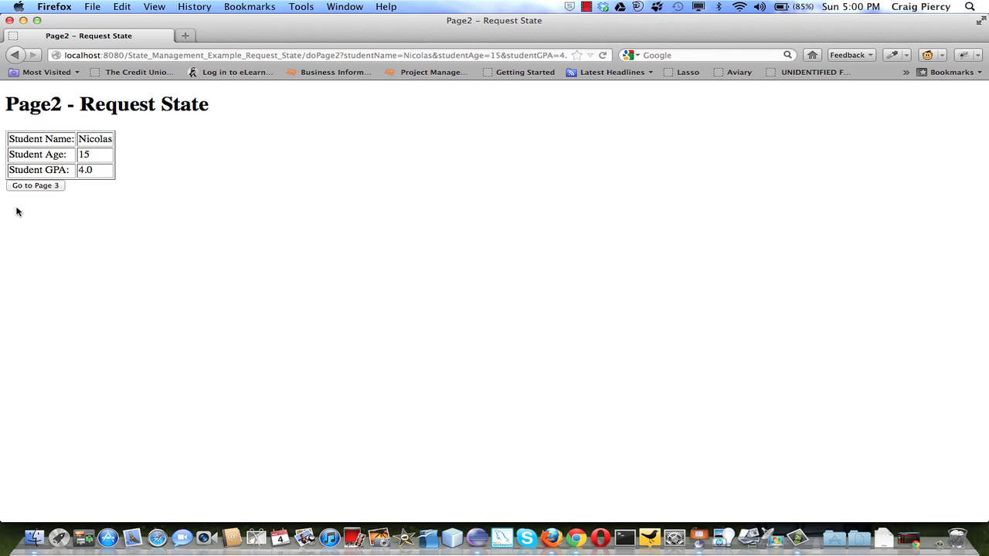
mouse_move(49, 192)
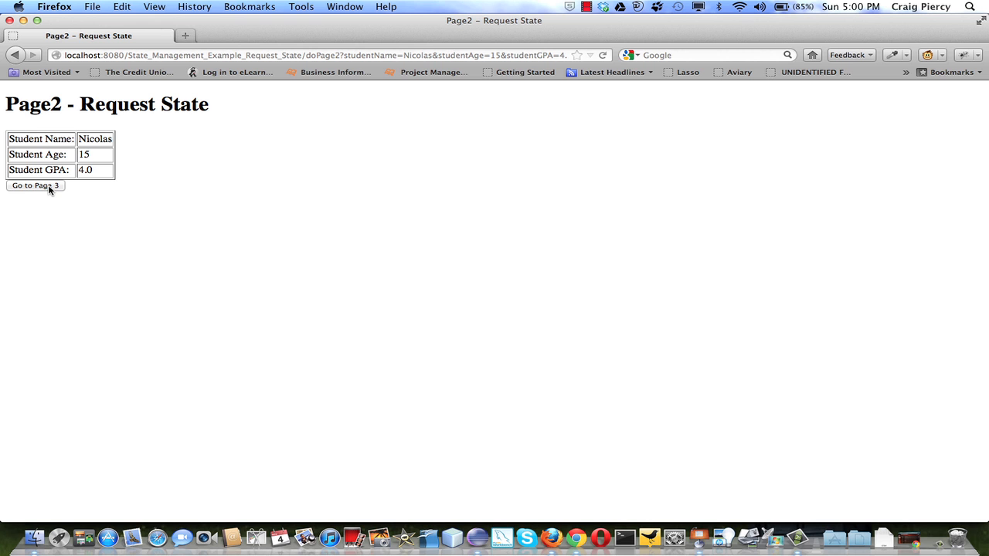
Step: Proceed from the student data page to Page3 – Request State showing the lost-data sorry message
click(34, 185)
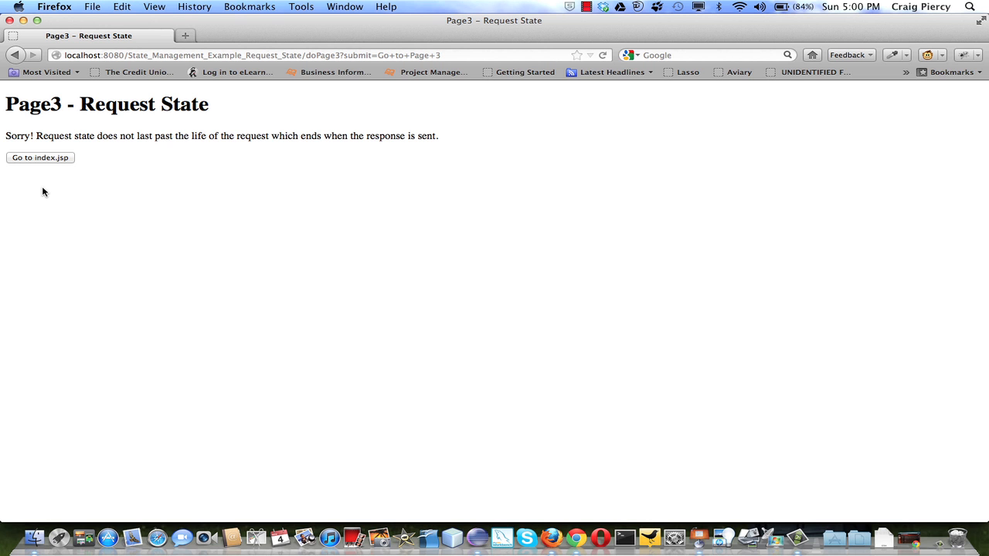